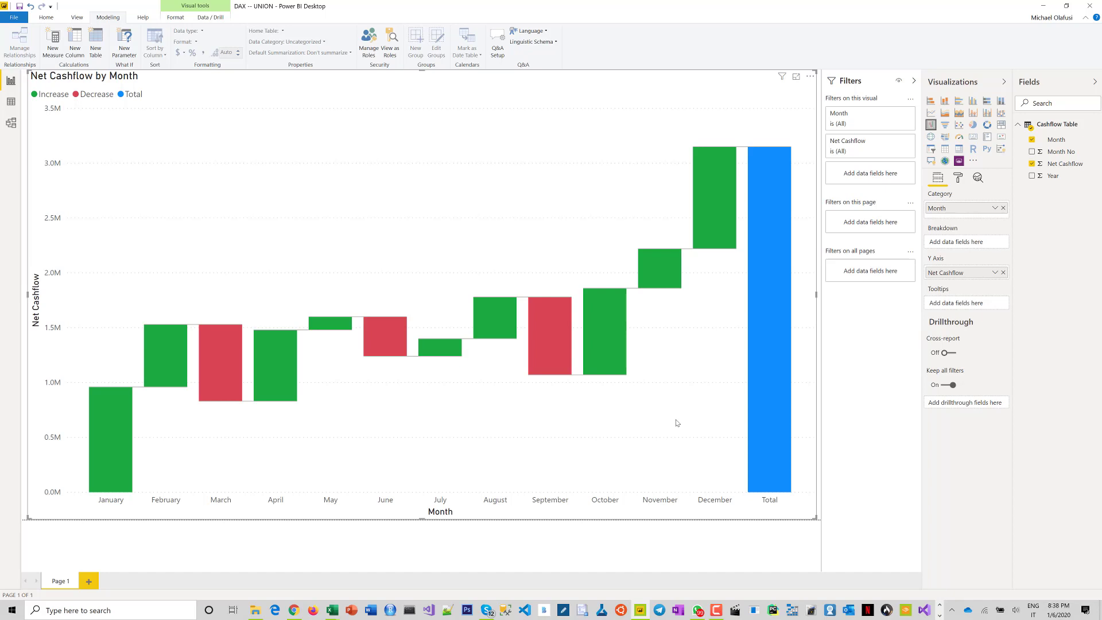
{"action": "mouse_move", "coordinate": [674, 412]}
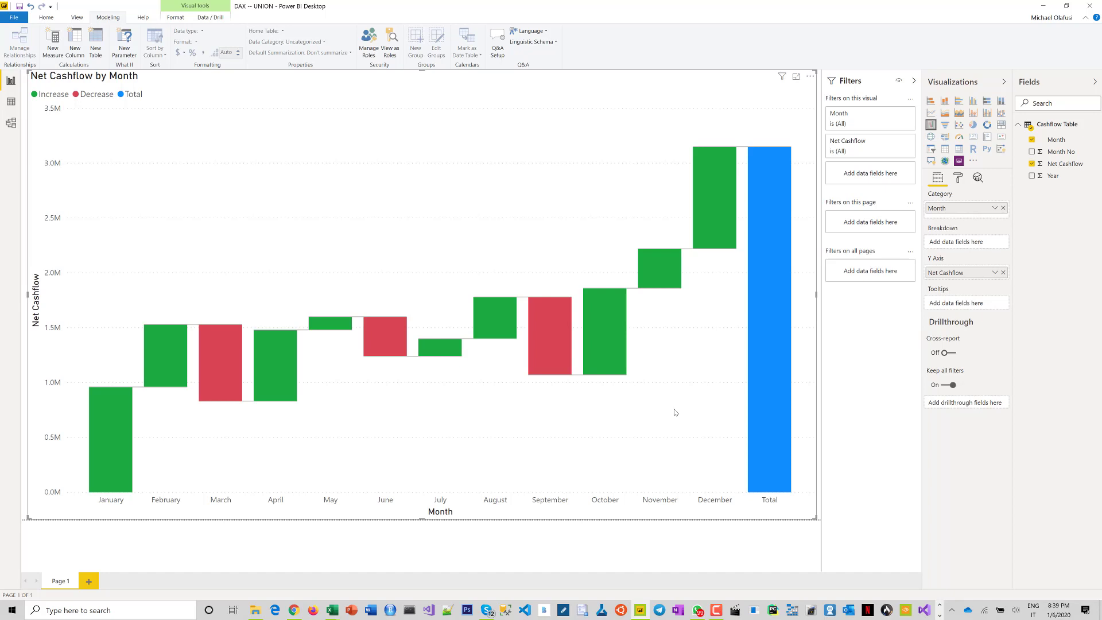
{"action": "mouse_move", "coordinate": [281, 433]}
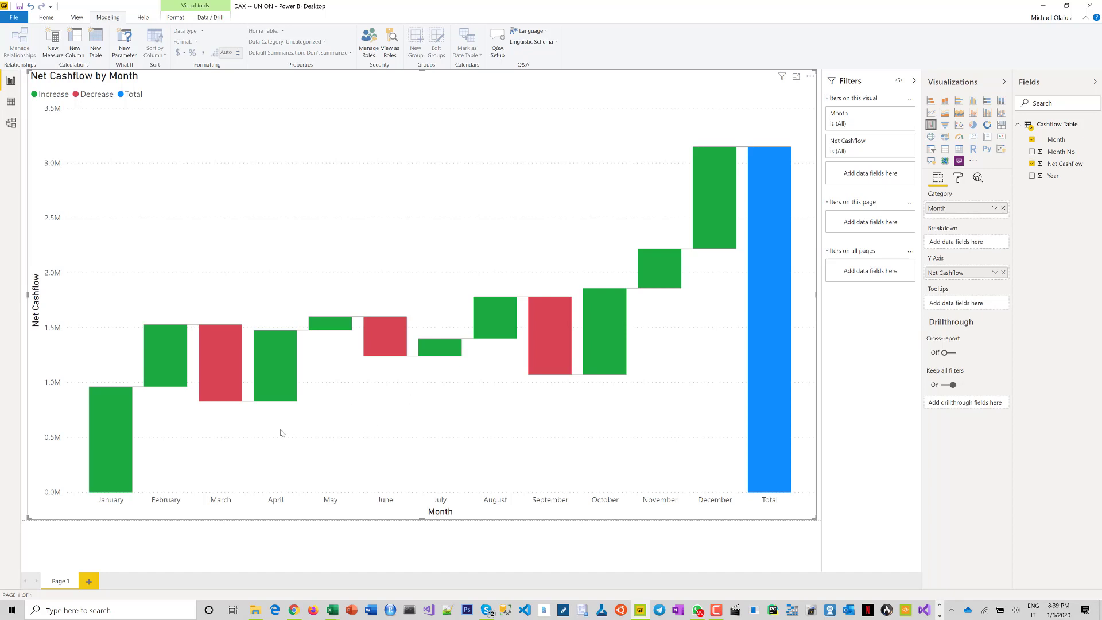
{"action": "mouse_move", "coordinate": [169, 345]}
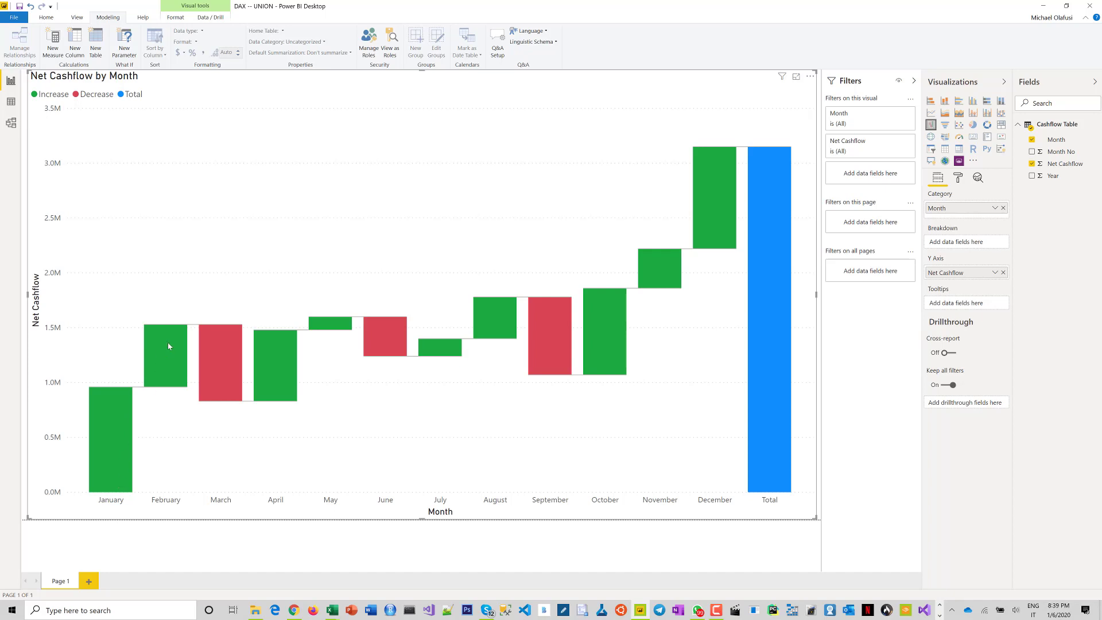
{"action": "mouse_move", "coordinate": [753, 477]}
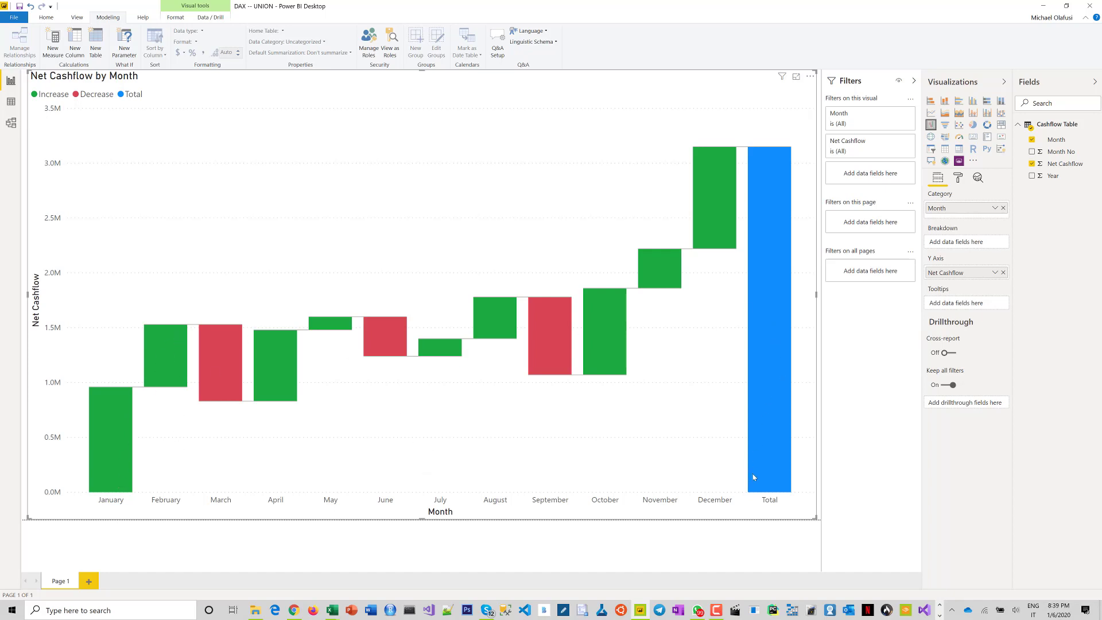
{"action": "mouse_move", "coordinate": [762, 467]}
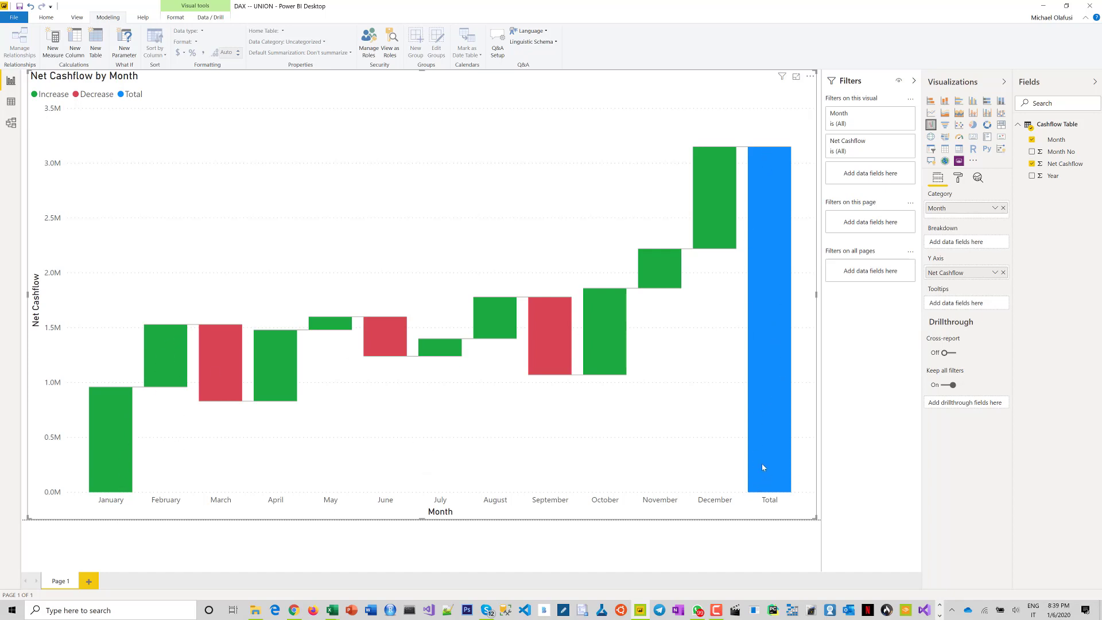
{"action": "mouse_move", "coordinate": [765, 442]}
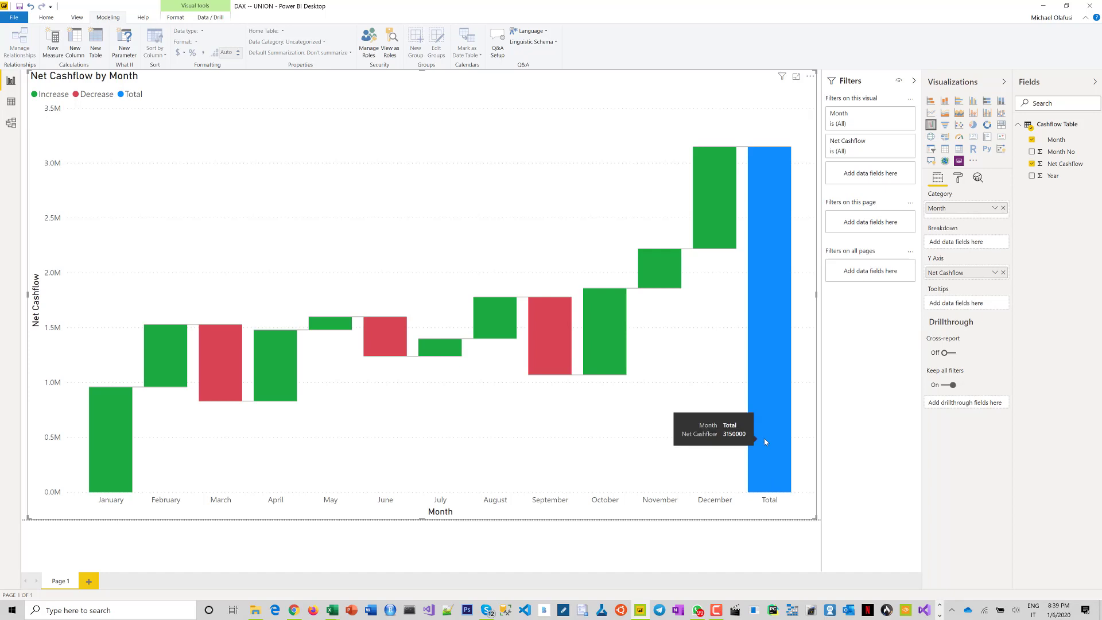
{"action": "mouse_move", "coordinate": [149, 474]}
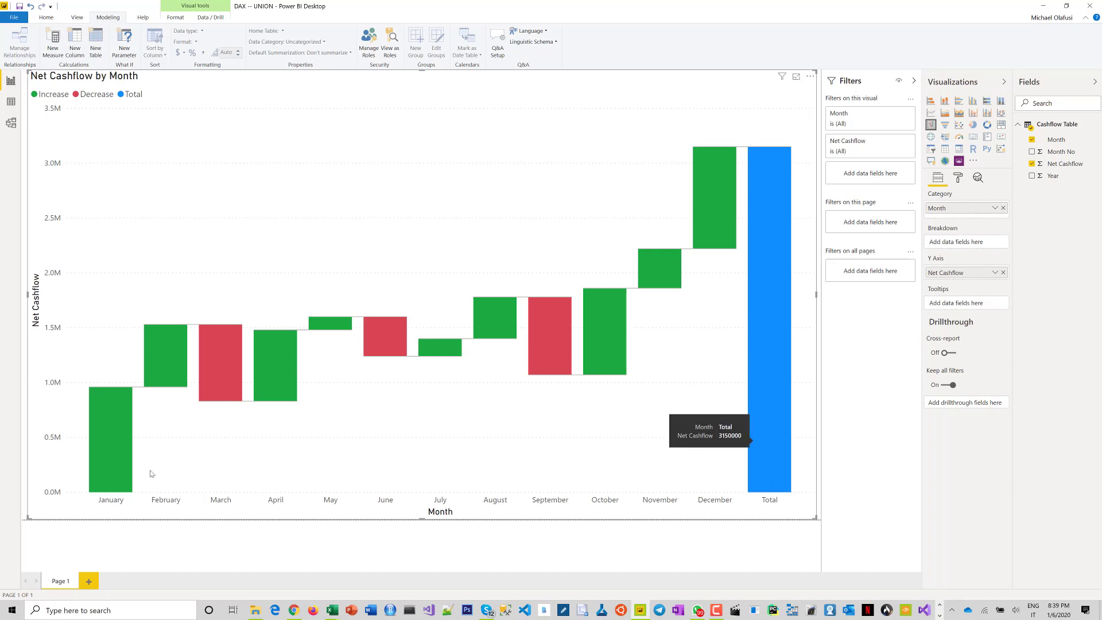
{"action": "mouse_move", "coordinate": [111, 409]}
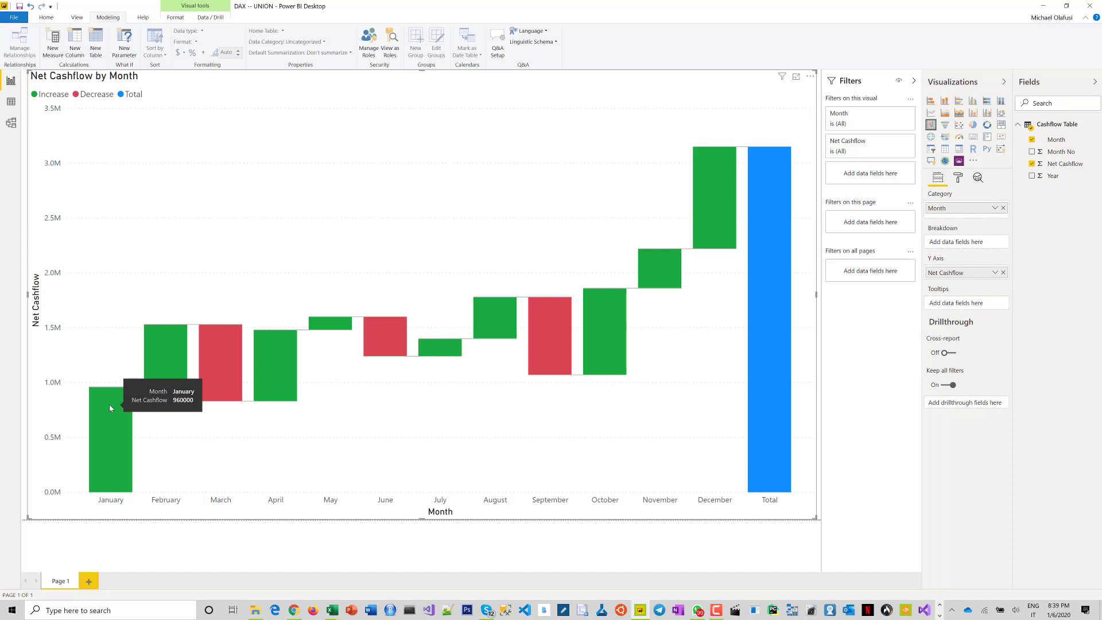
{"action": "mouse_move", "coordinate": [111, 447]}
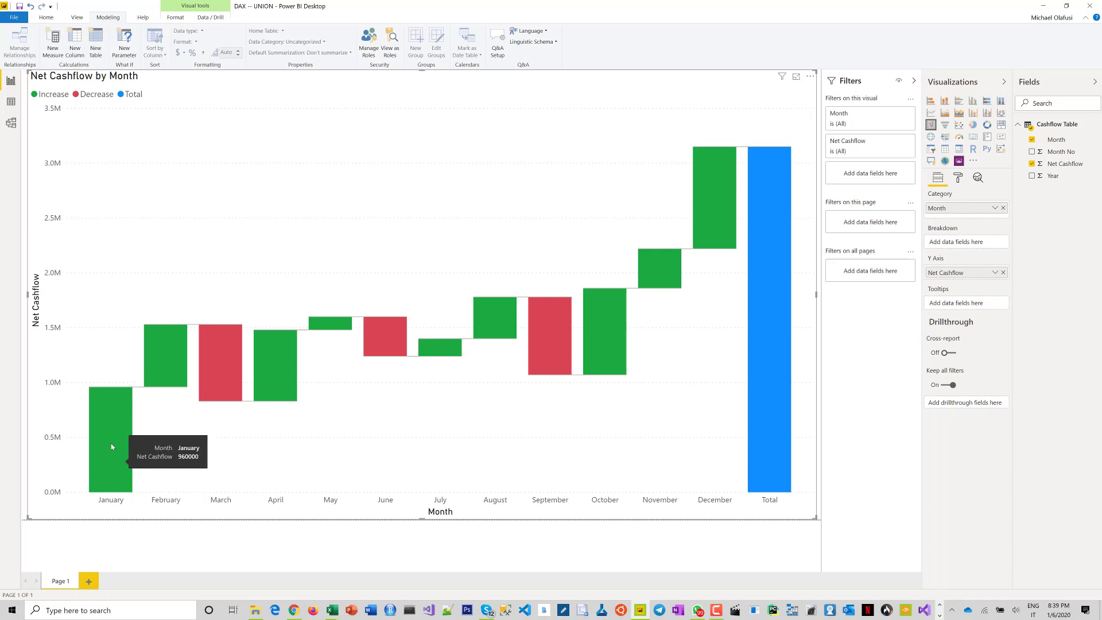
{"action": "mouse_move", "coordinate": [108, 448]}
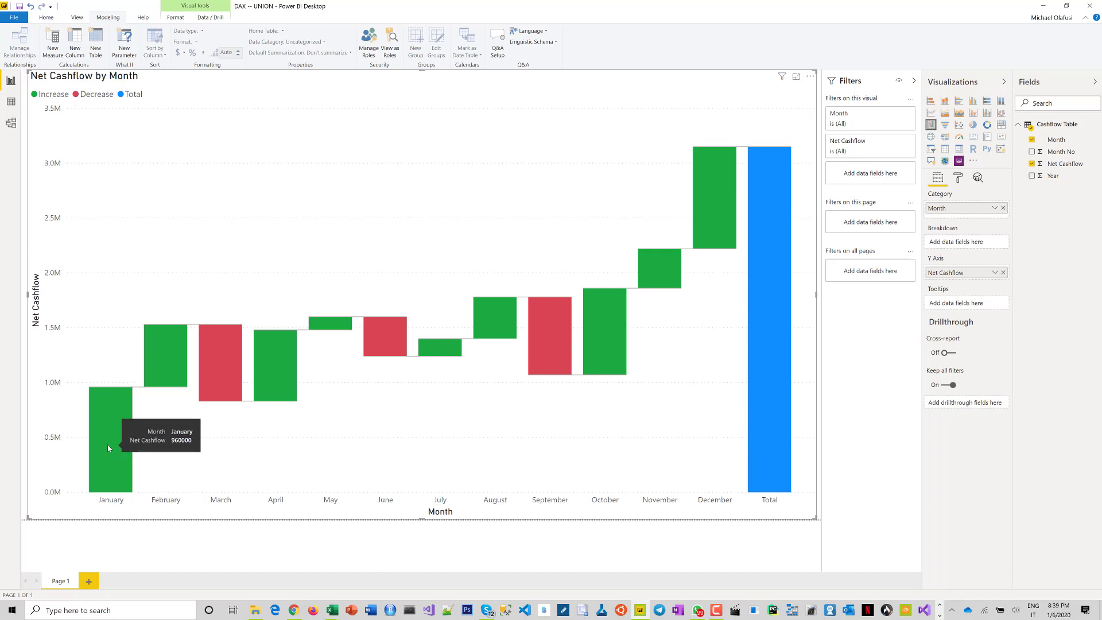
{"action": "mouse_move", "coordinate": [118, 471]}
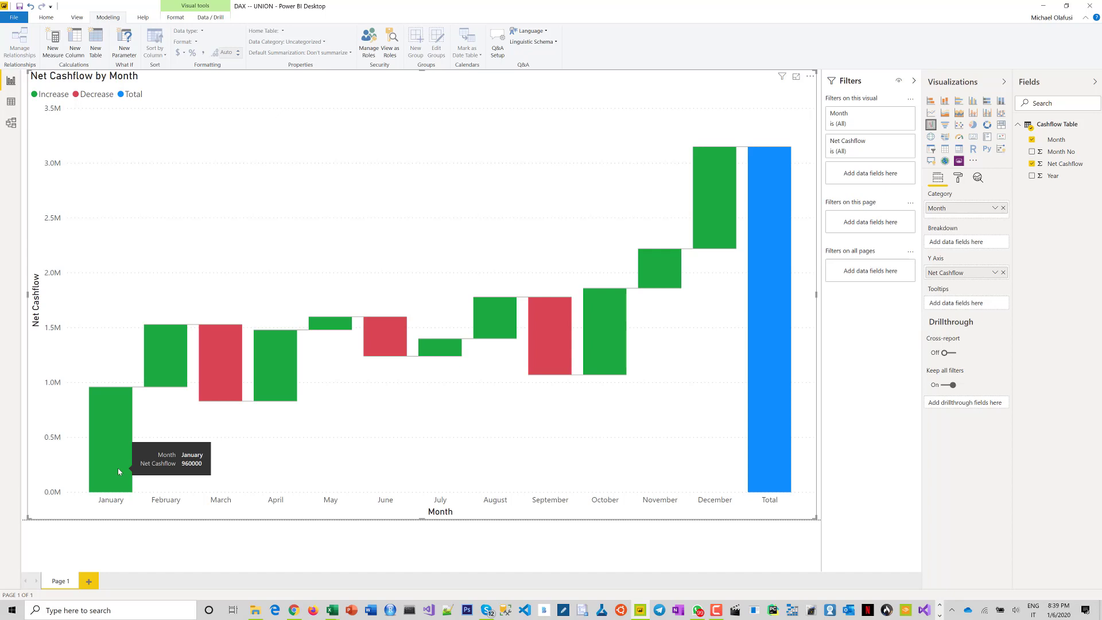
{"action": "mouse_move", "coordinate": [14, 105]}
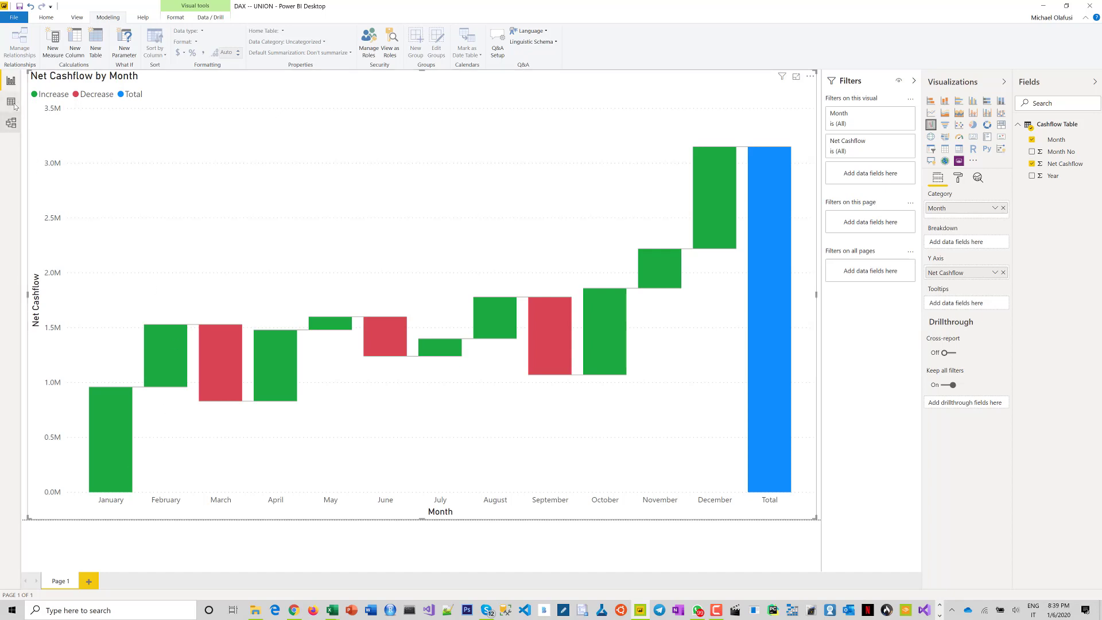
View the Cashflow Table rows in Data view and start a new calculated table
{"action": "left_click", "coordinate": [10, 101]}
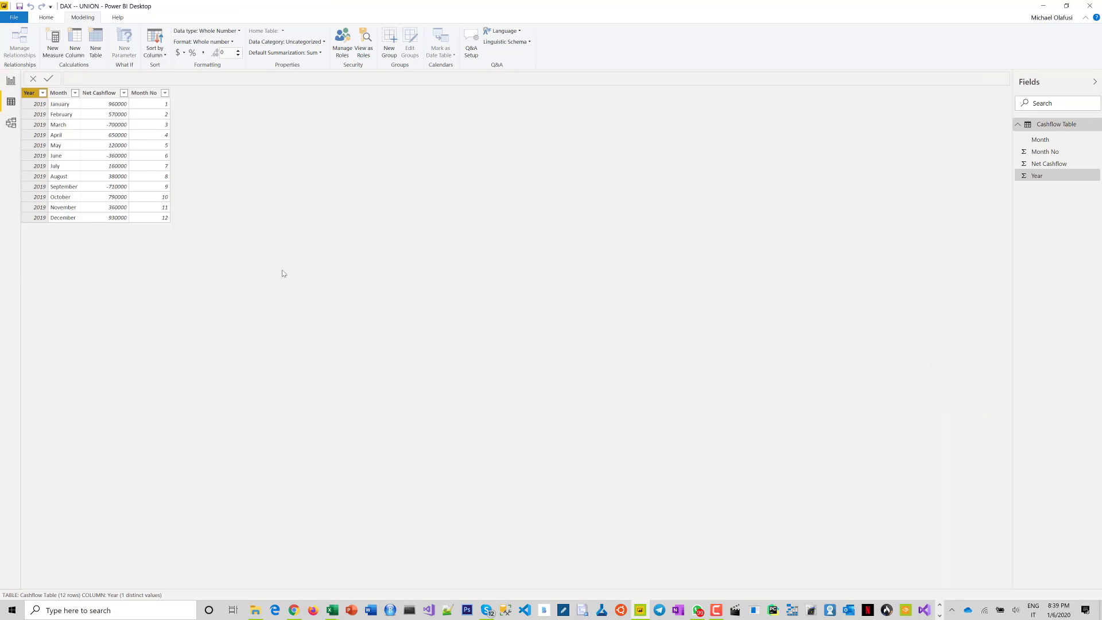
{"action": "mouse_move", "coordinate": [252, 308]}
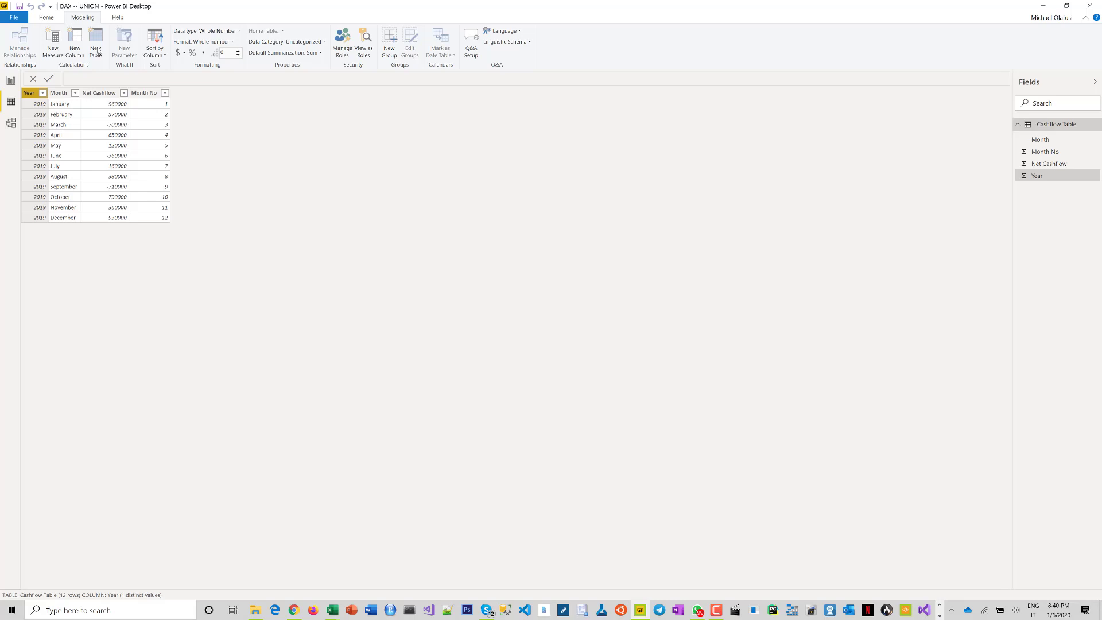
{"action": "mouse_move", "coordinate": [294, 403]}
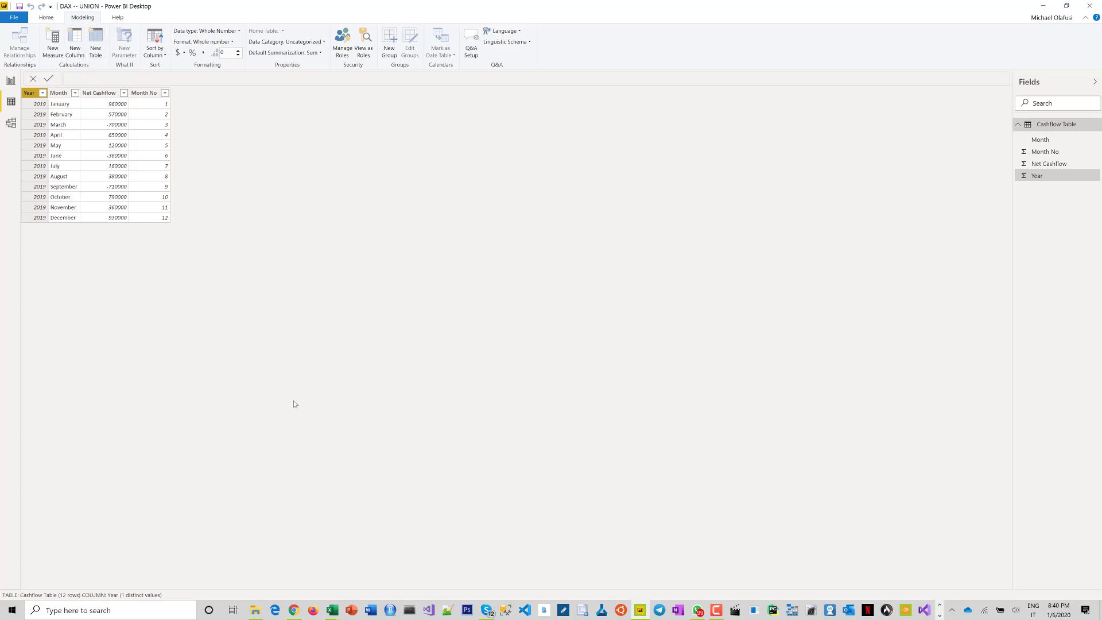
{"action": "mouse_move", "coordinate": [355, 323]}
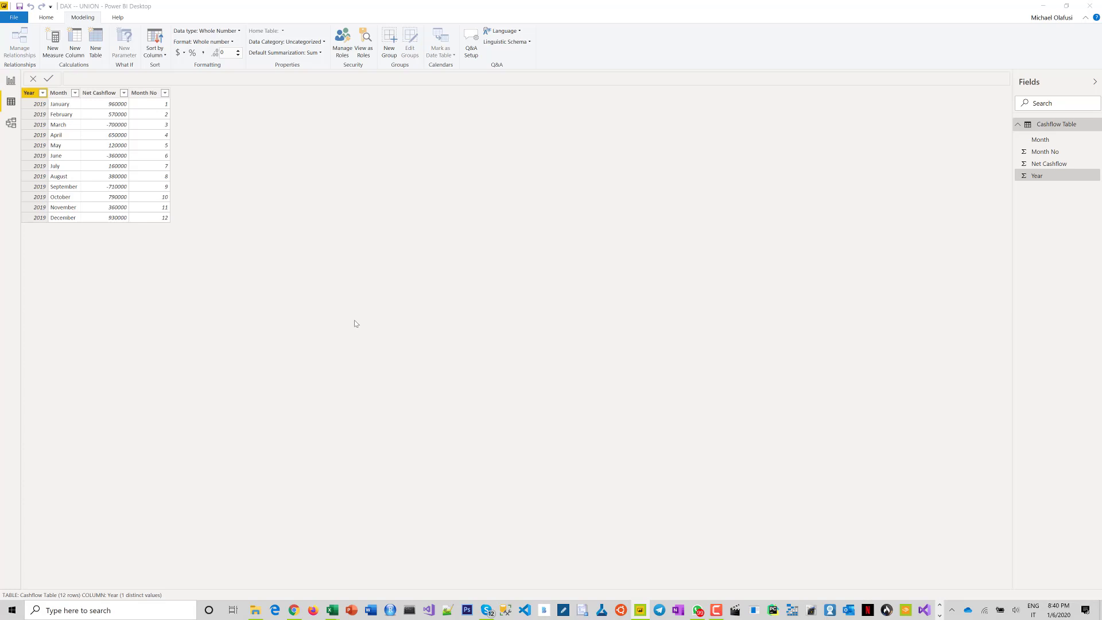
{"action": "left_click", "coordinate": [95, 43]}
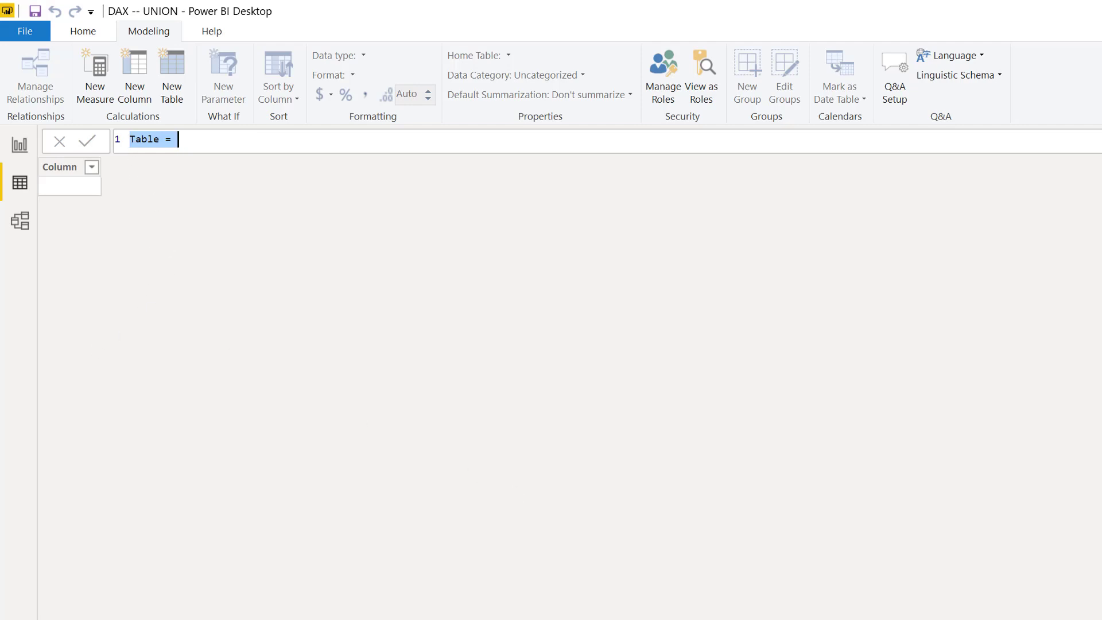
Name the table Union Table and begin its formula with union(
{"action": "type", "text": "Union"}
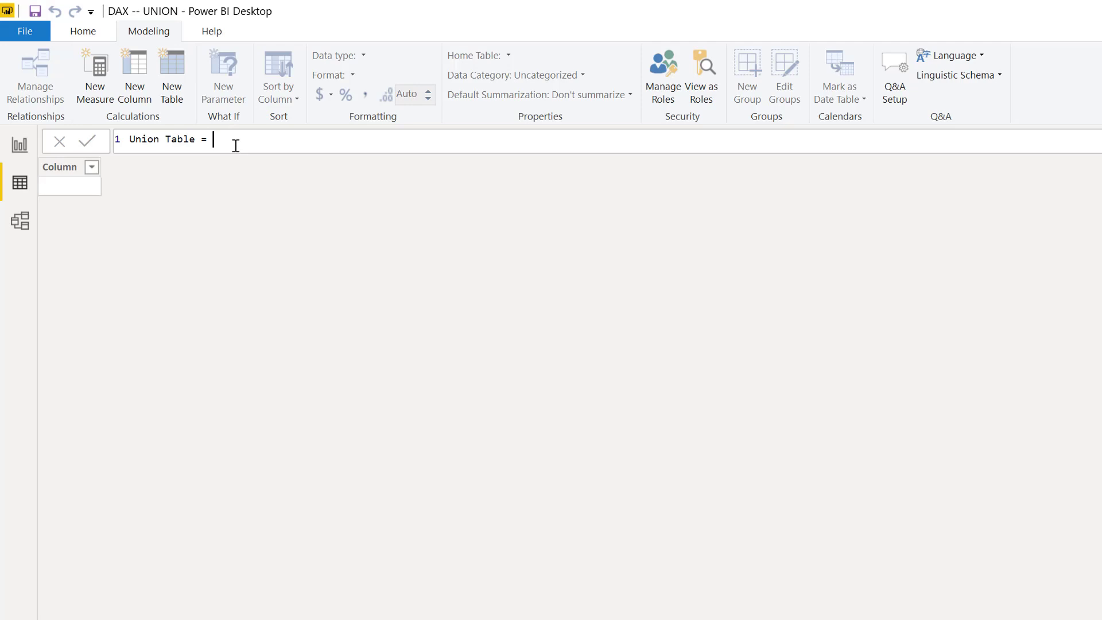
{"action": "type", "text": "union("}
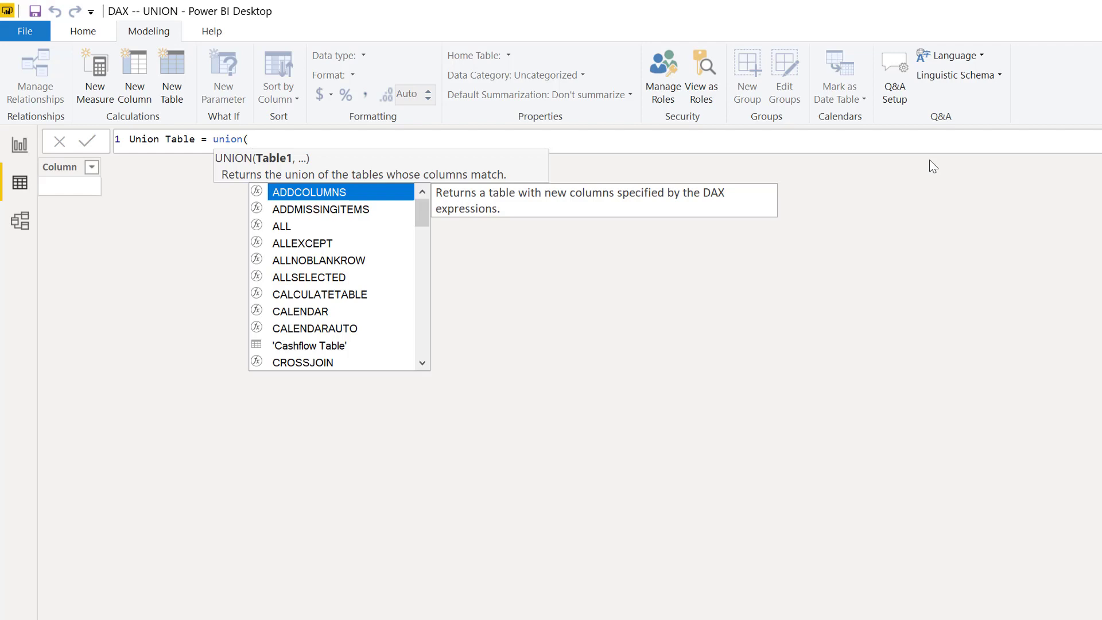
Extend the formula to union('Cashflow Table',{}) with empty braces for the second table
{"action": "type", "text": "ca"}
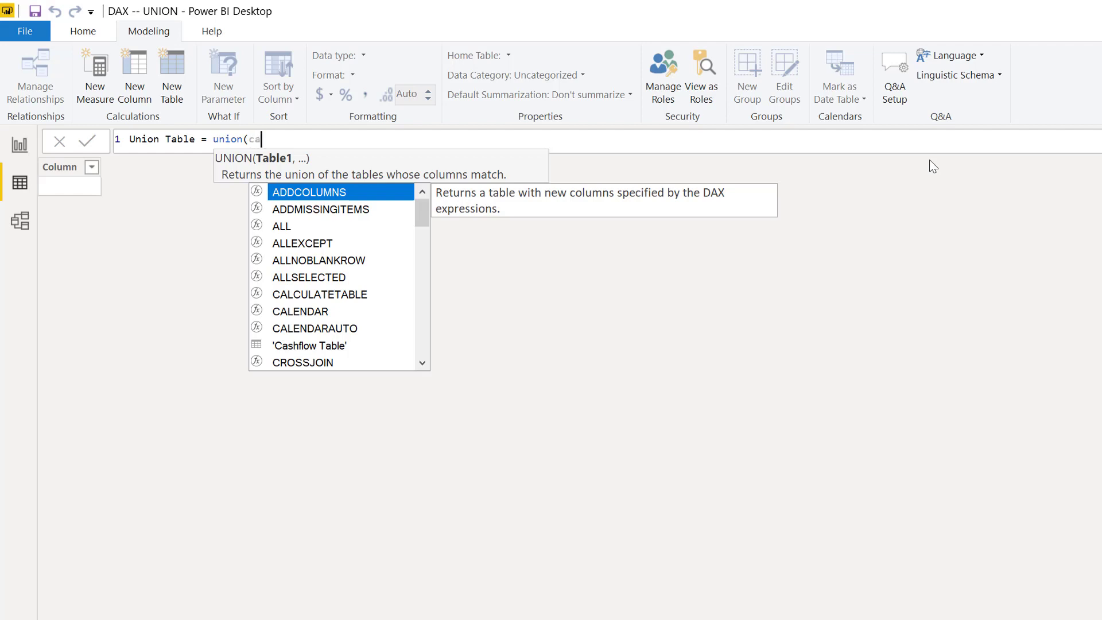
{"action": "type", "text": "hflow Table',"}
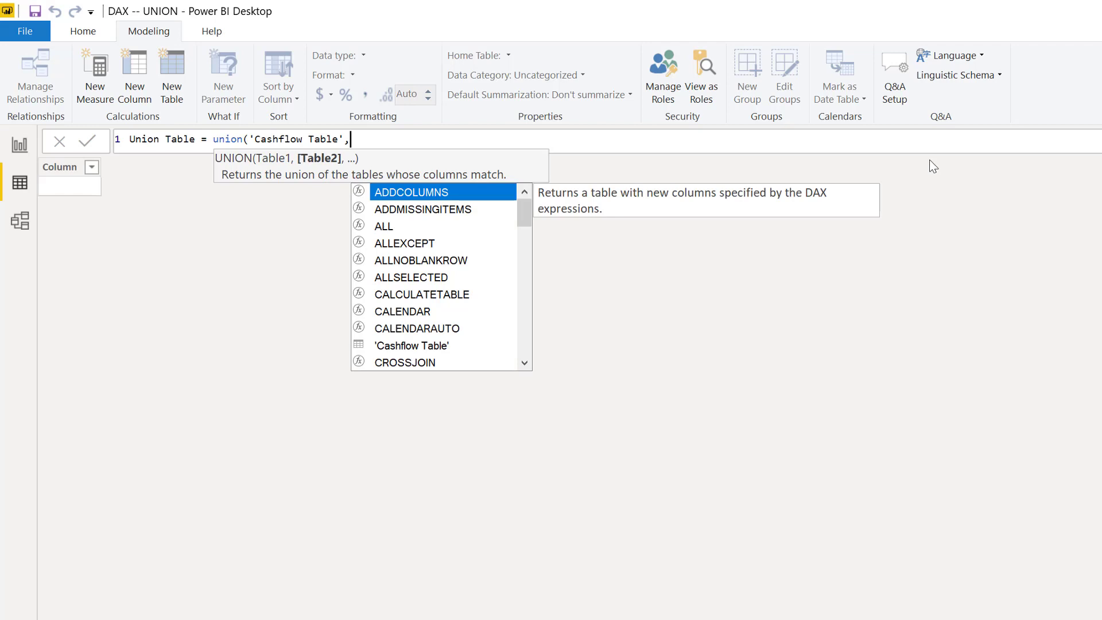
{"action": "mouse_move", "coordinate": [966, 177]}
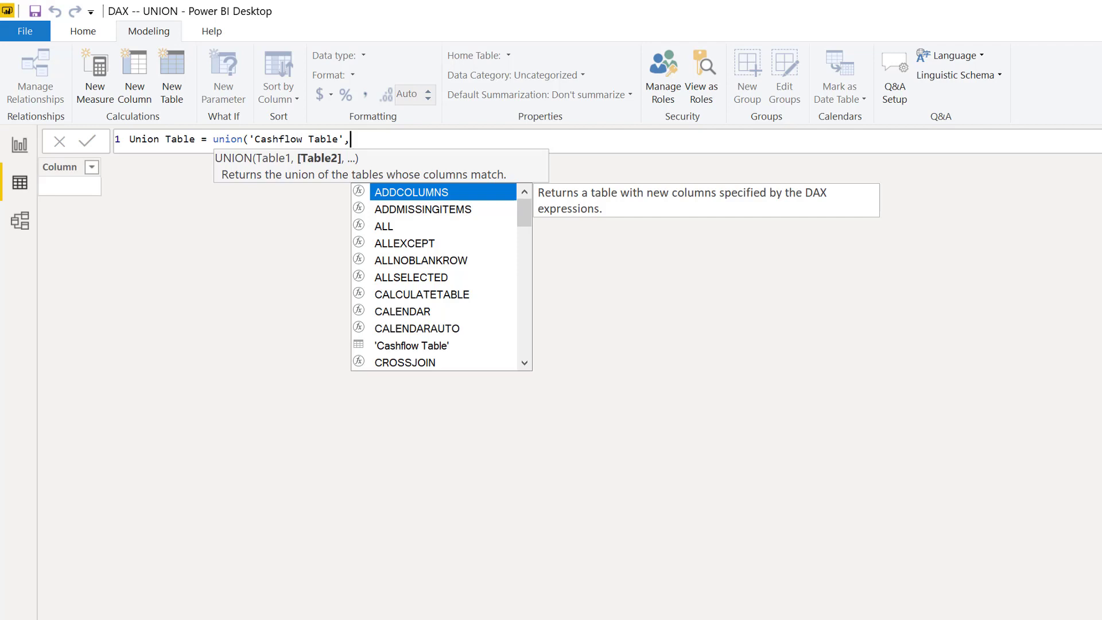
{"action": "type", "text": "{"}
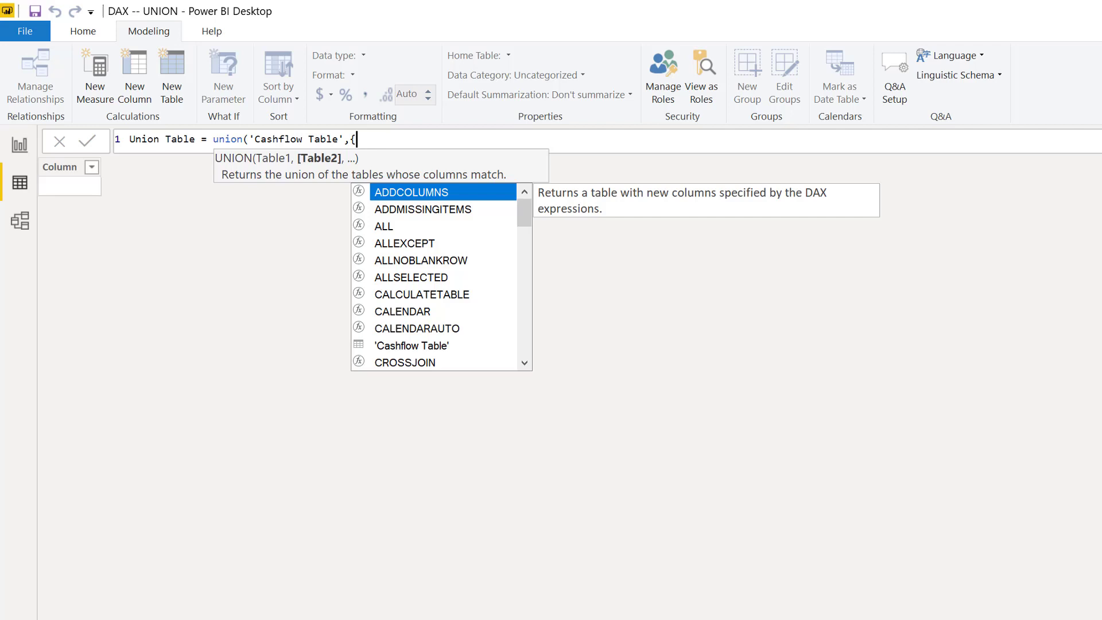
{"action": "type", "text": "}"}
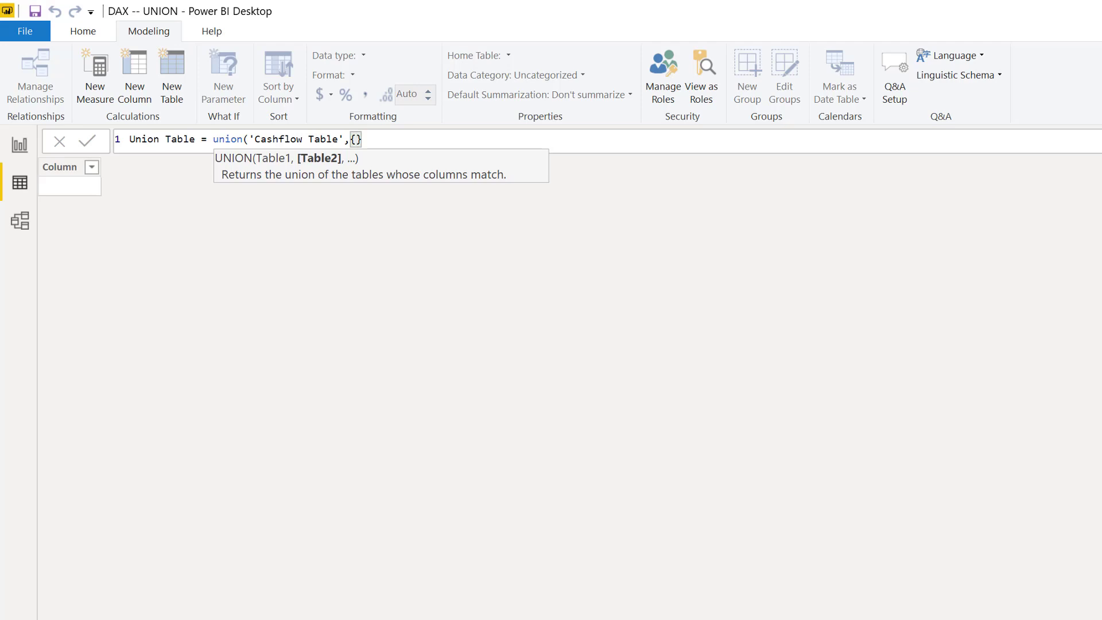
Add the row (2019,"Opening Cash",2000000,0) inside the braces, removing an extra empty row
{"action": "type", "text": "("}
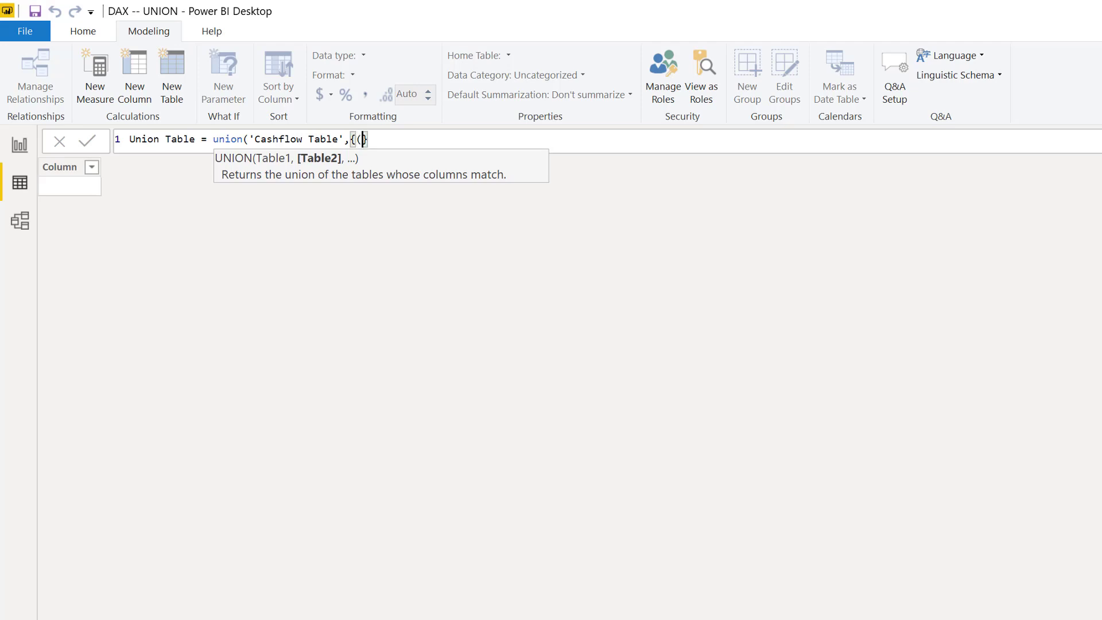
{"action": "type", "text": ")"}
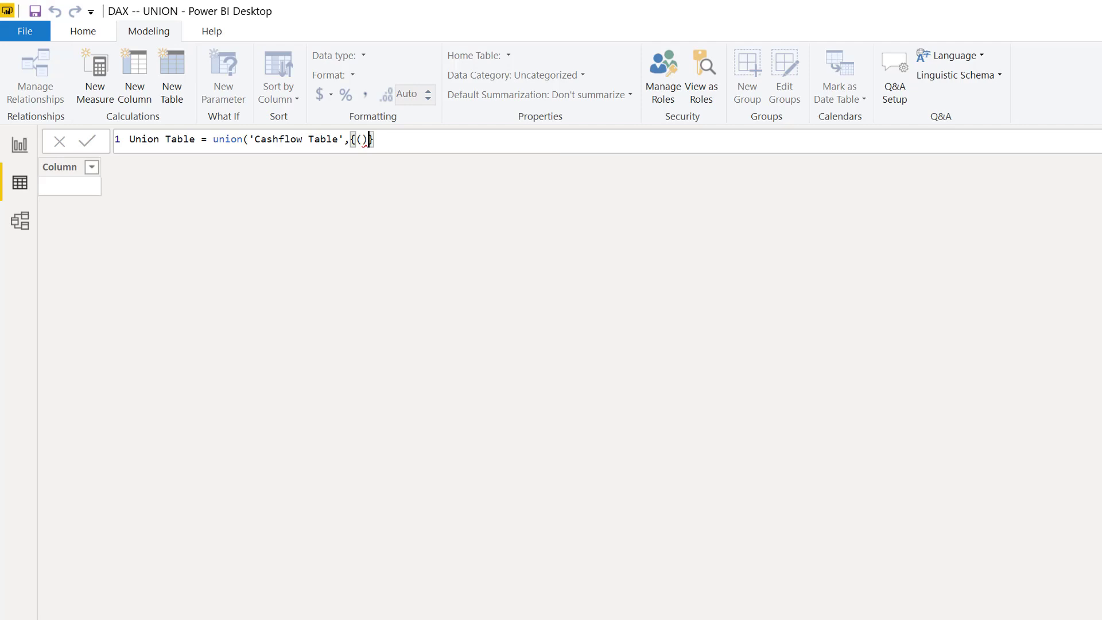
{"action": "type", "text": ",()"}
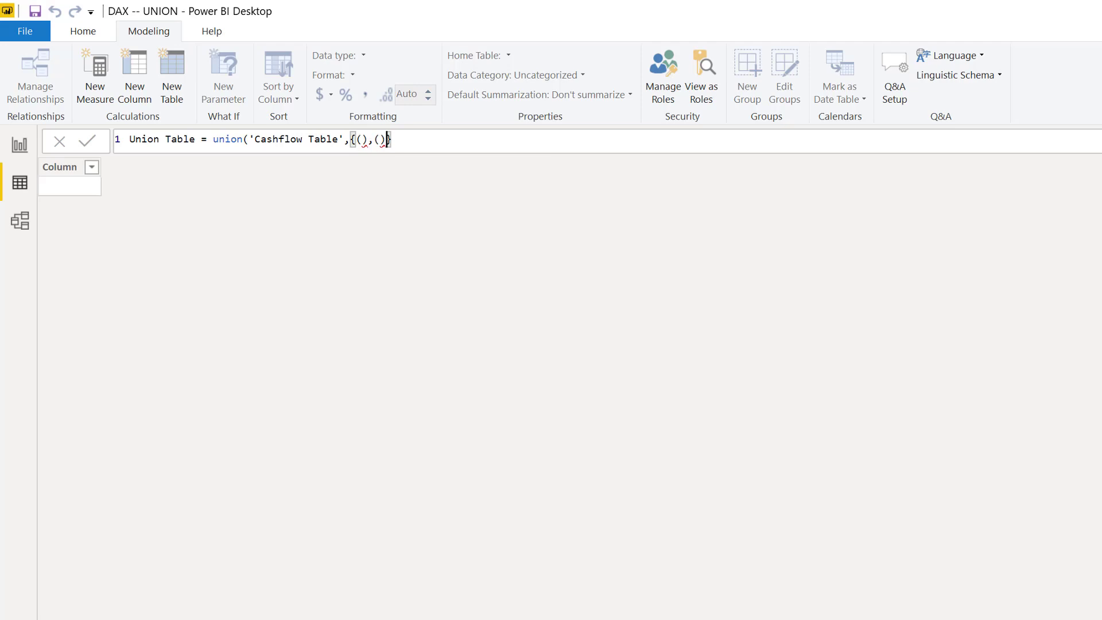
{"action": "key", "text": "Backspace"}
{"action": "type", "text": "2019"}
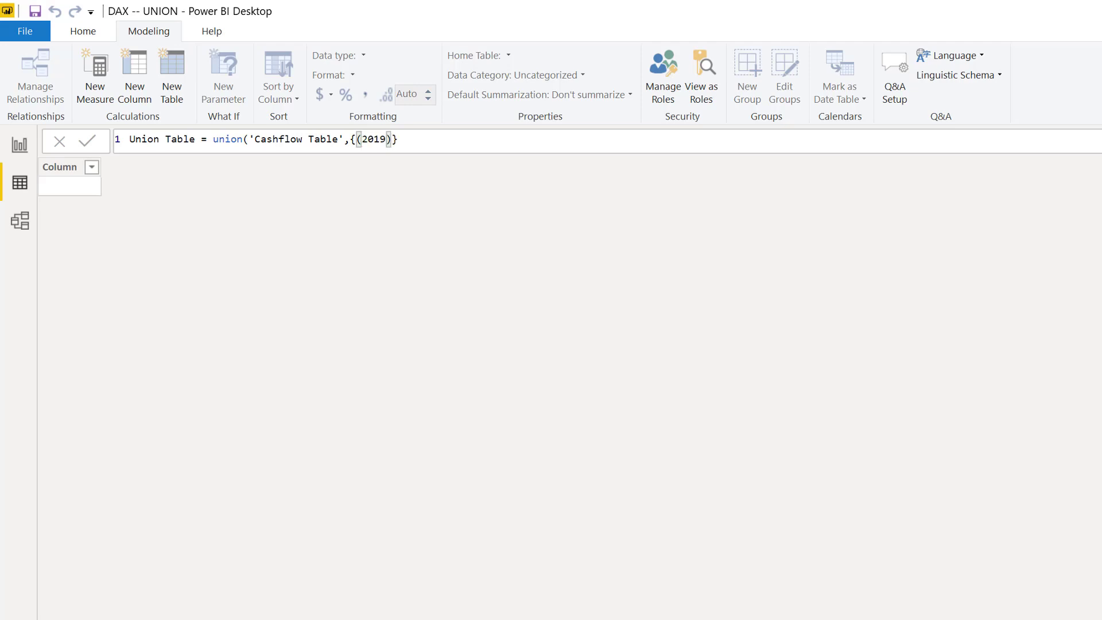
{"action": "type", "text": ","}
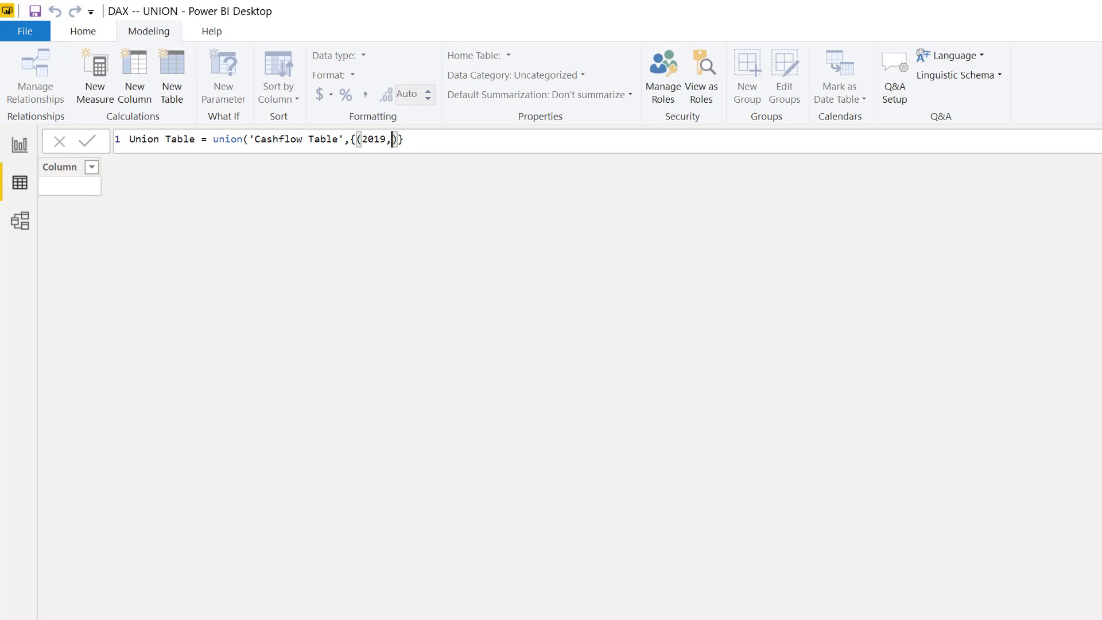
{"action": "type", "text": "\"Opening"}
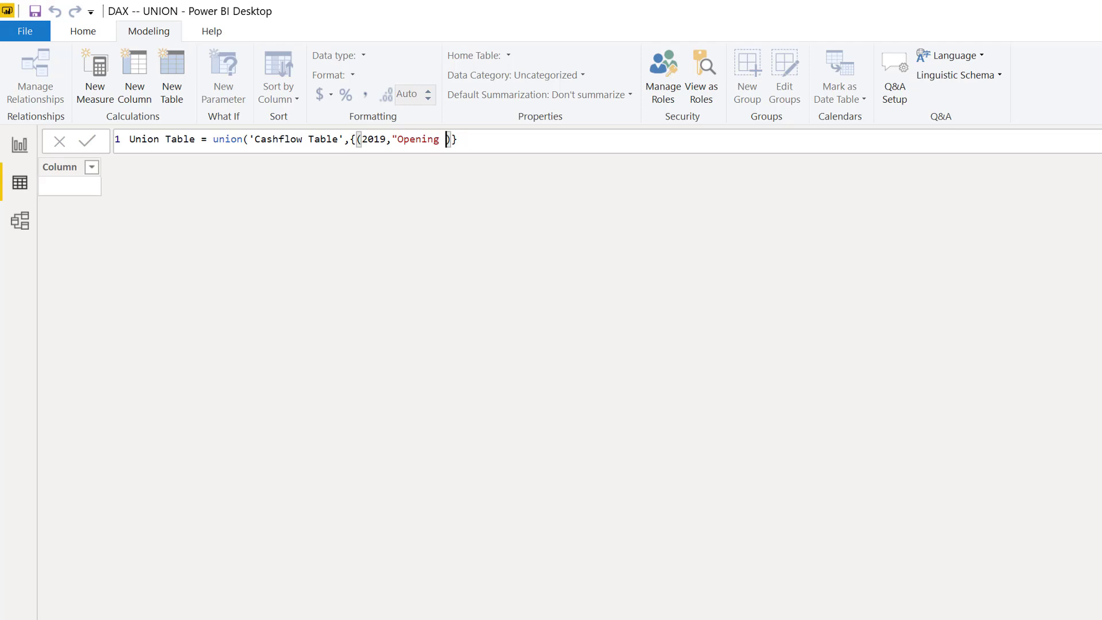
{"action": "type", "text": "Cash"}
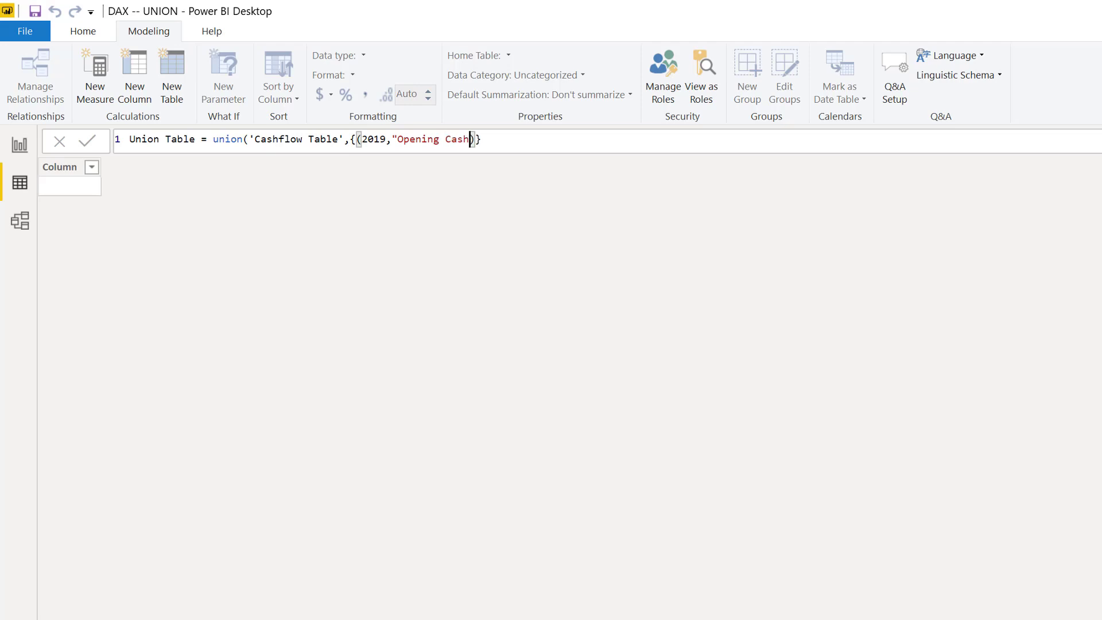
{"action": "type", "text": "\""}
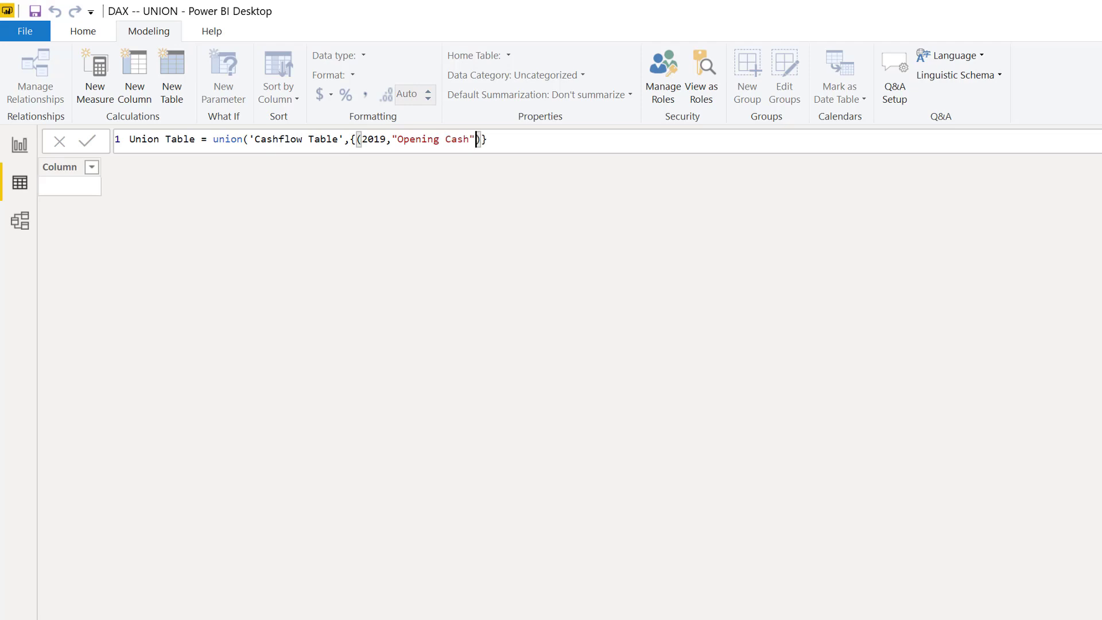
{"action": "type", "text": ",2"}
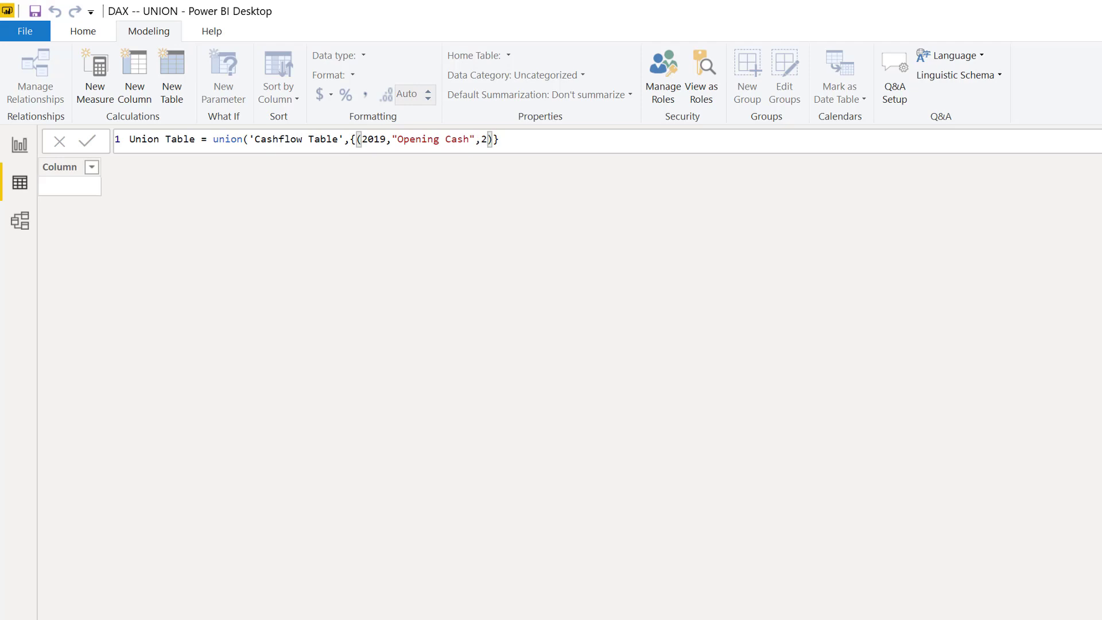
{"action": "type", "text": "000000"}
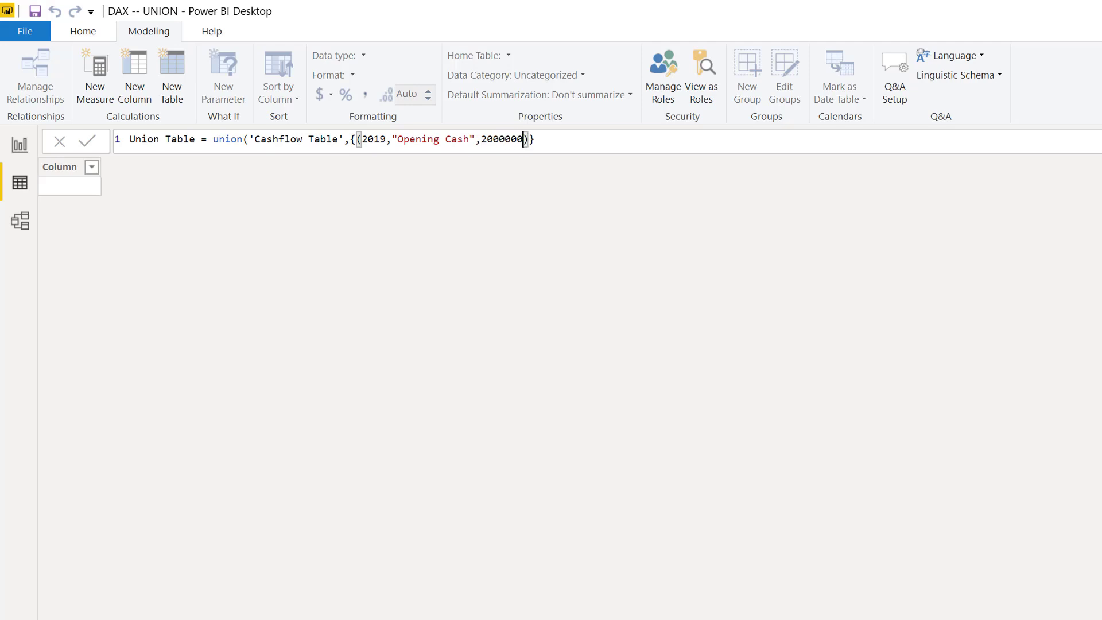
{"action": "type", "text": ","}
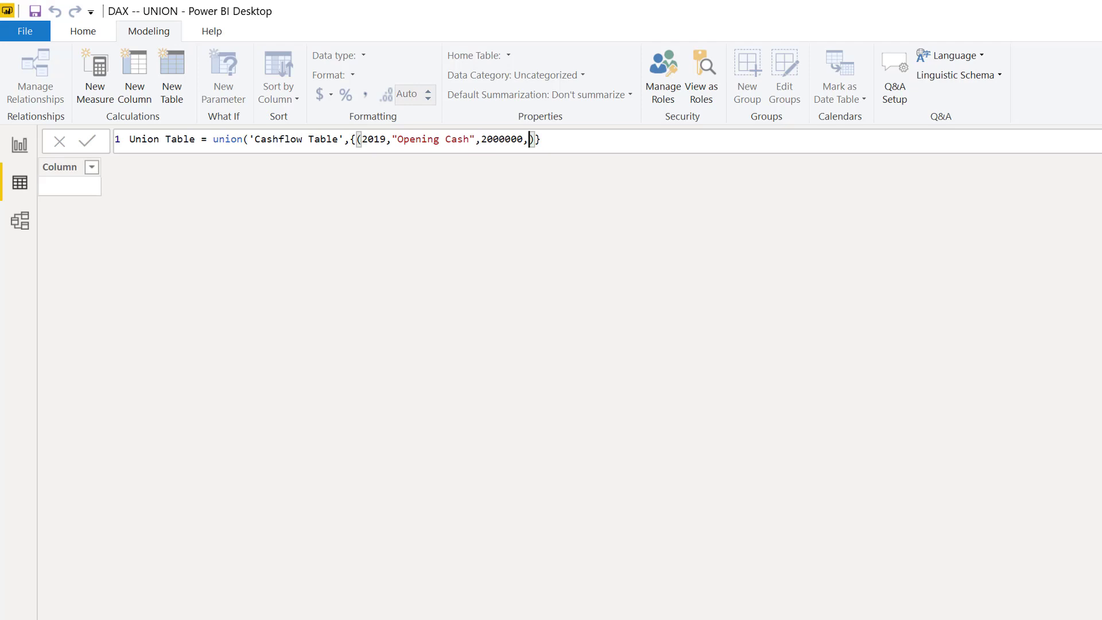
{"action": "type", "text": "0"}
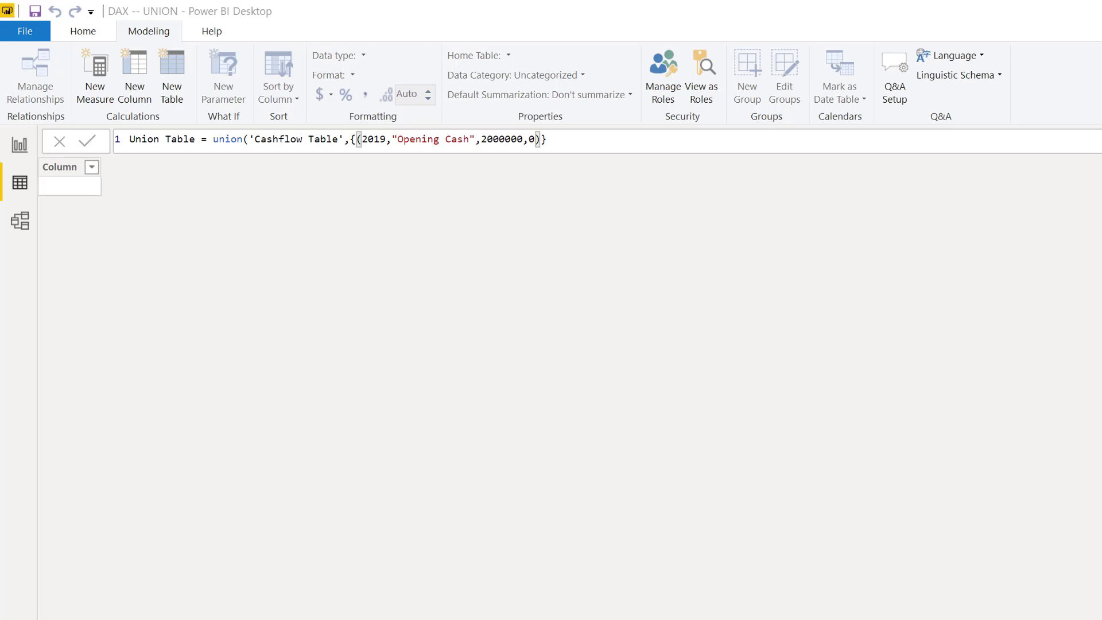
Commit the Union Table formula, producing twelve monthly rows plus the Opening Cash row
{"action": "left_click", "coordinate": [87, 141]}
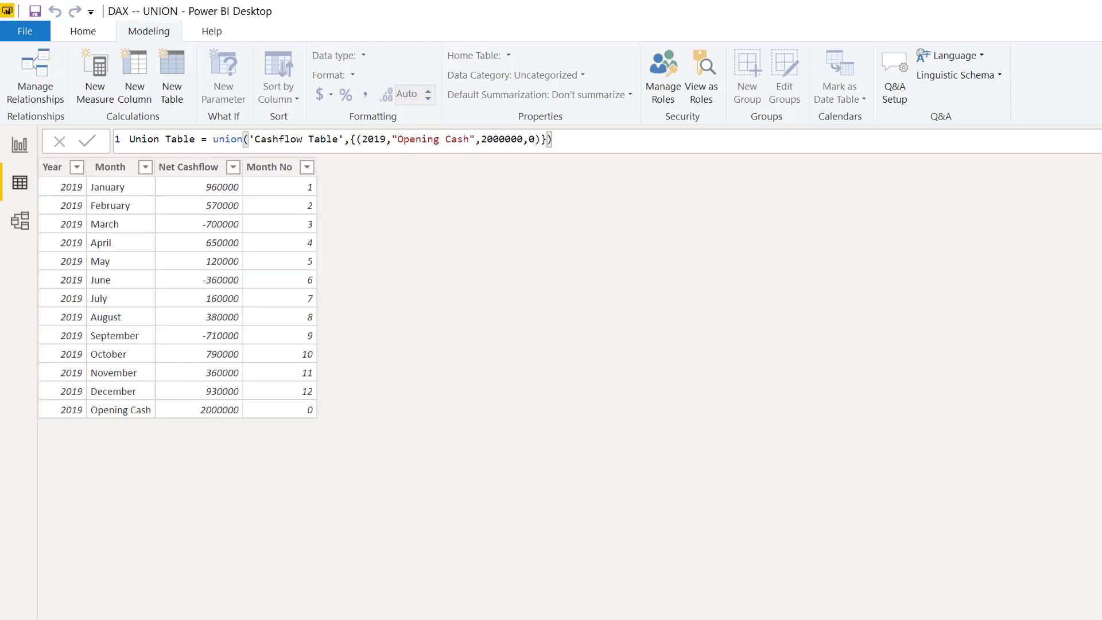
{"action": "mouse_move", "coordinate": [371, 503]}
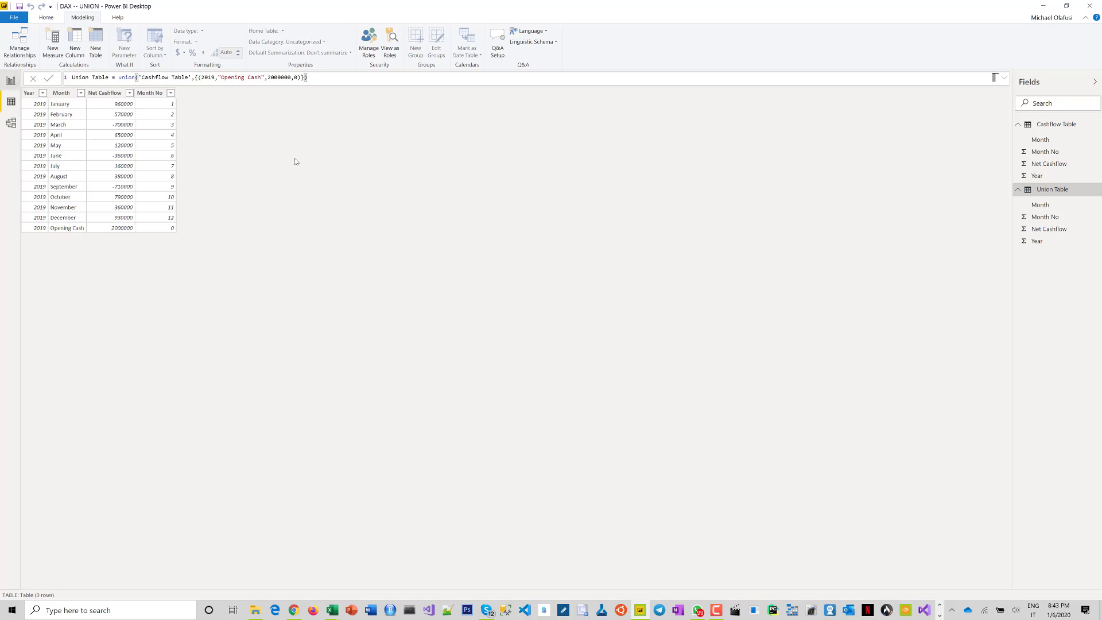
Rebind the waterfall chart to Union Table Month and Net Cashflow, replacing the Cashflow Table field
{"action": "left_click", "coordinate": [10, 81]}
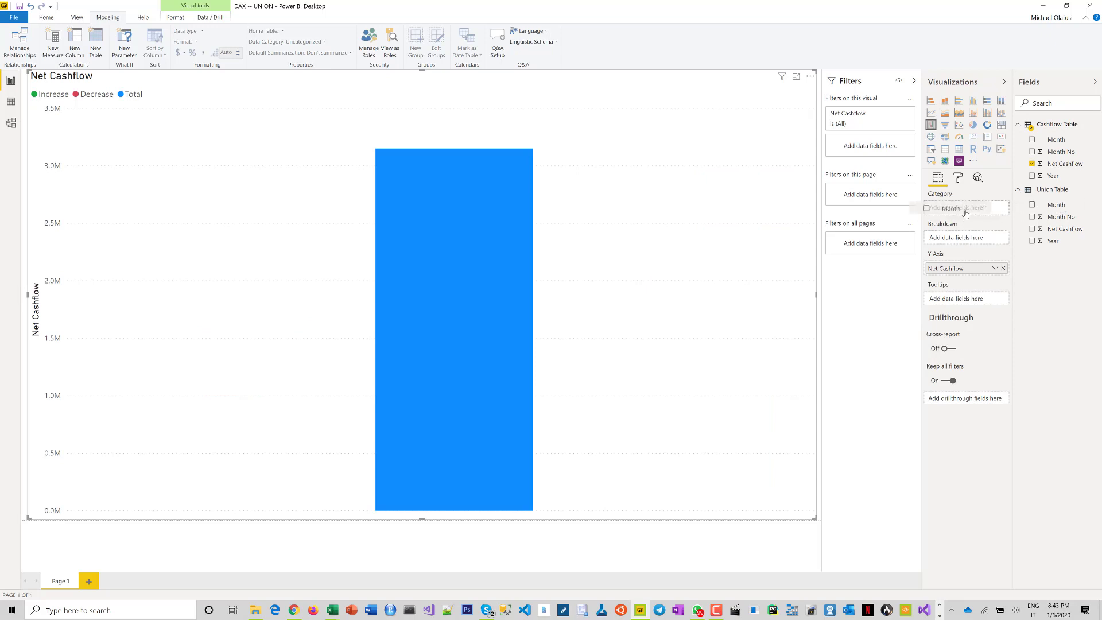
{"action": "left_click", "coordinate": [1055, 204]}
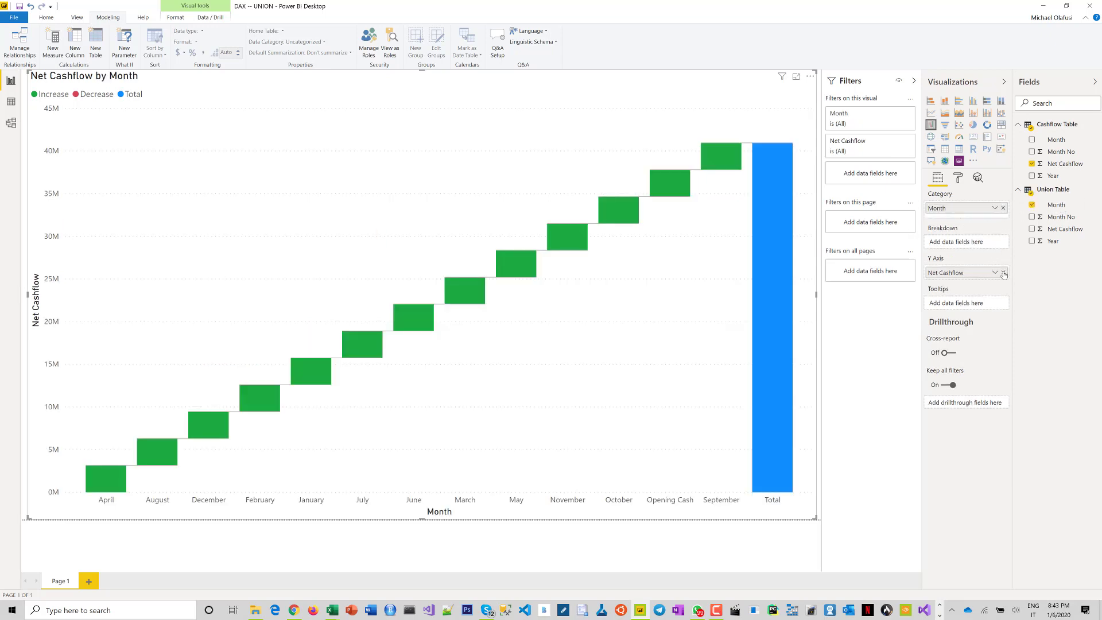
{"action": "left_click", "coordinate": [1003, 273]}
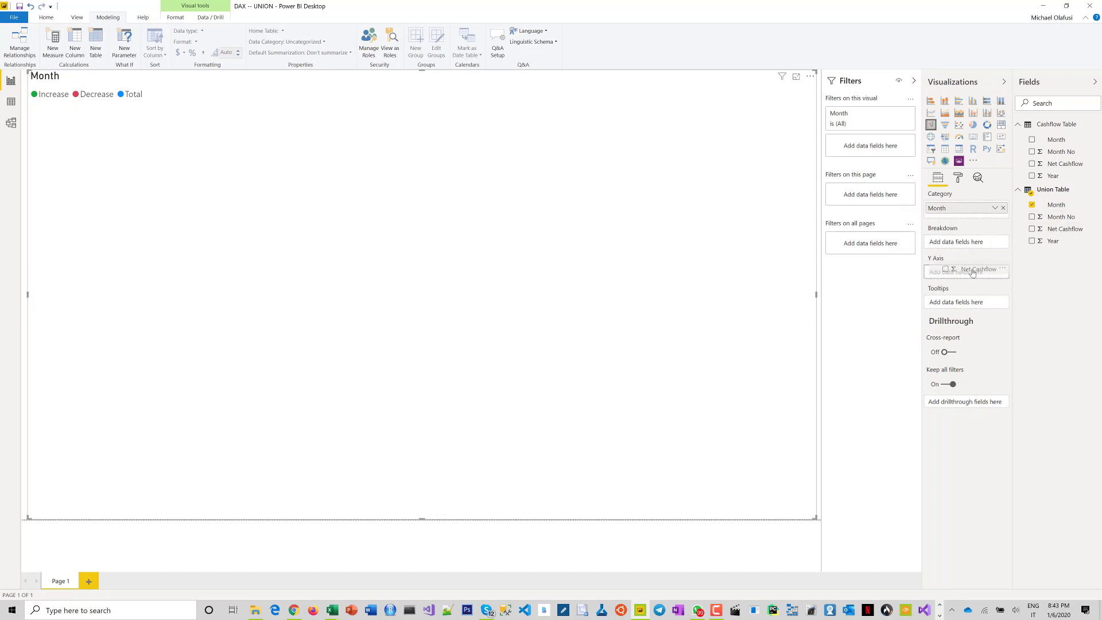
{"action": "left_click", "coordinate": [1032, 228]}
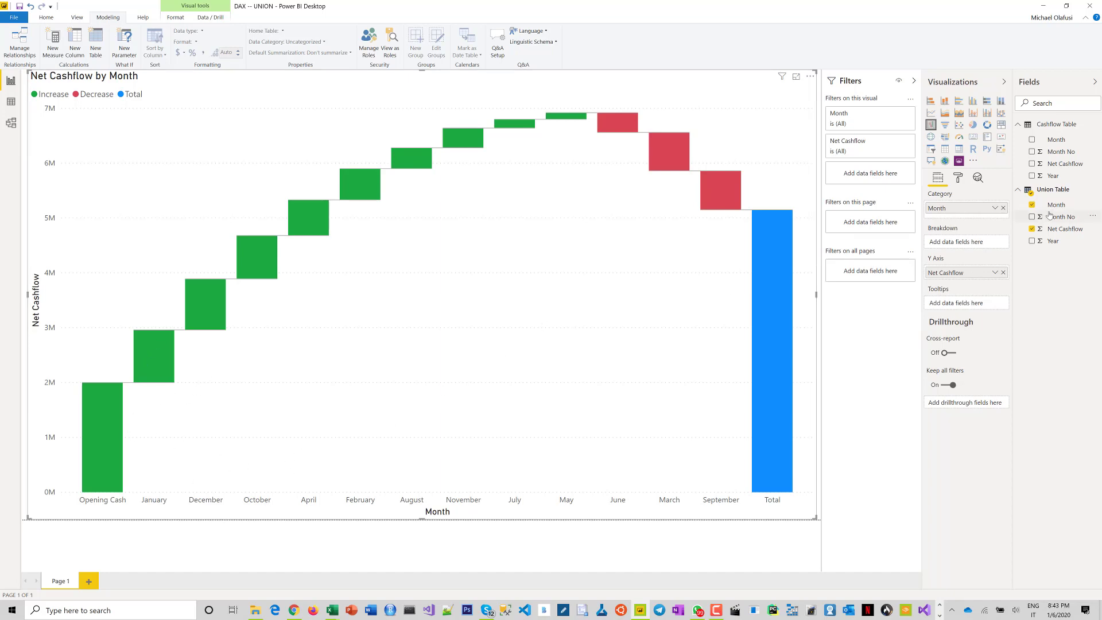
{"action": "mouse_move", "coordinate": [1056, 204]}
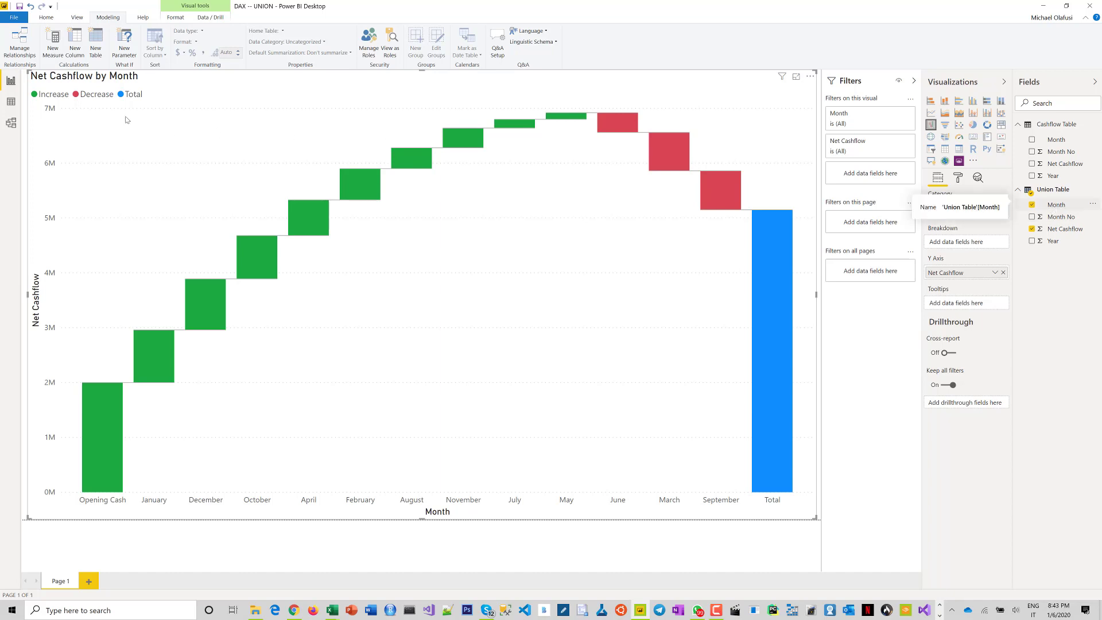
In Data view, sort Union Table's Month column by the Month No column
{"action": "left_click", "coordinate": [10, 101]}
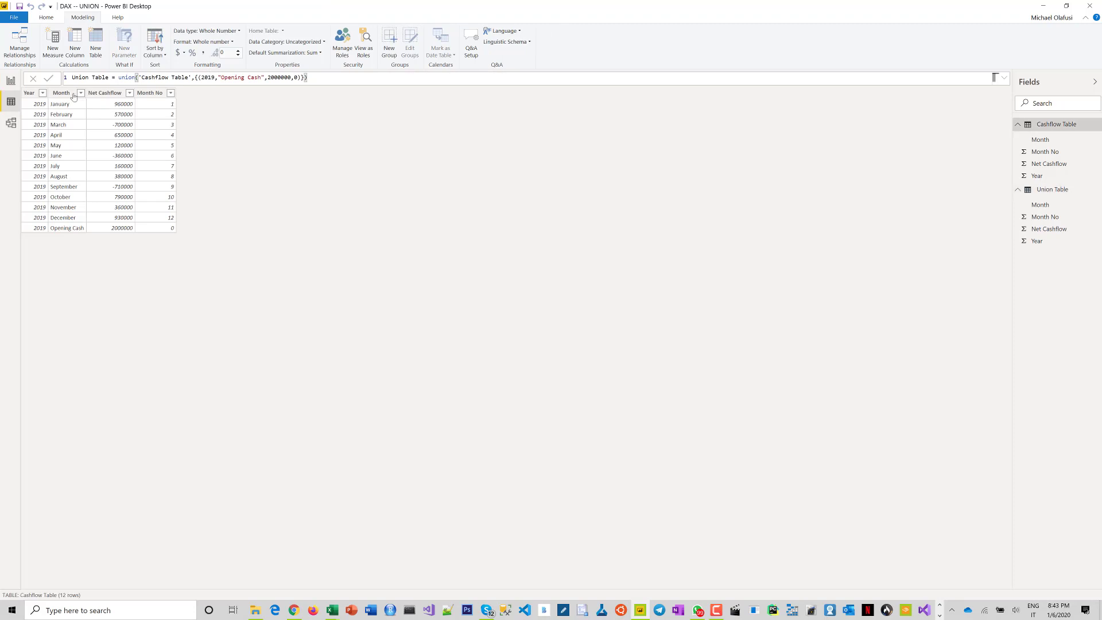
{"action": "left_click", "coordinate": [60, 92]}
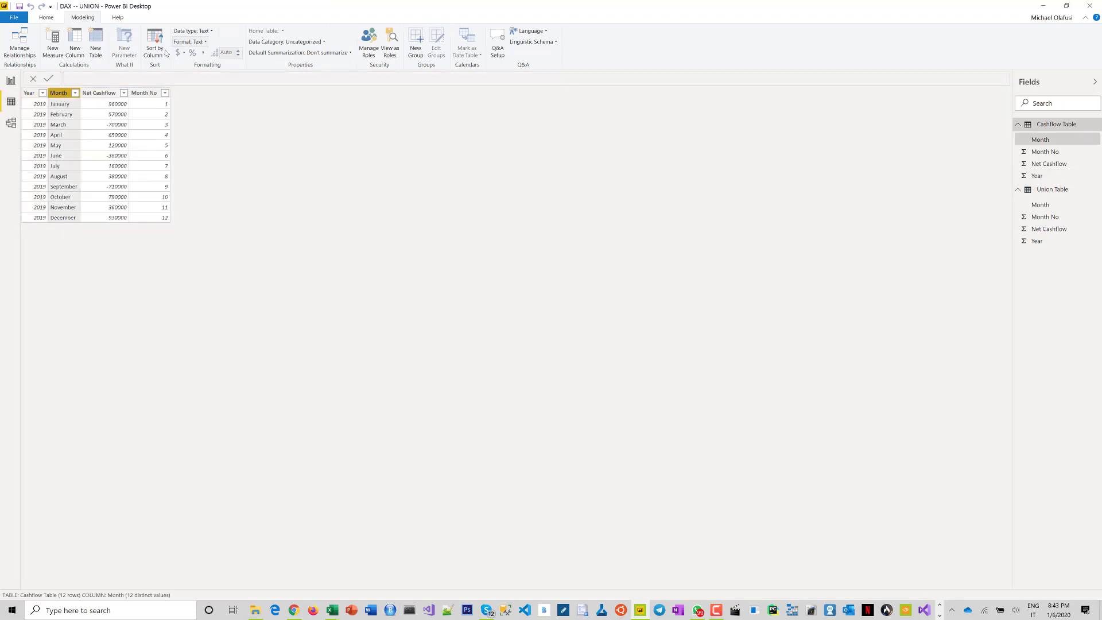
{"action": "left_click", "coordinate": [154, 41]}
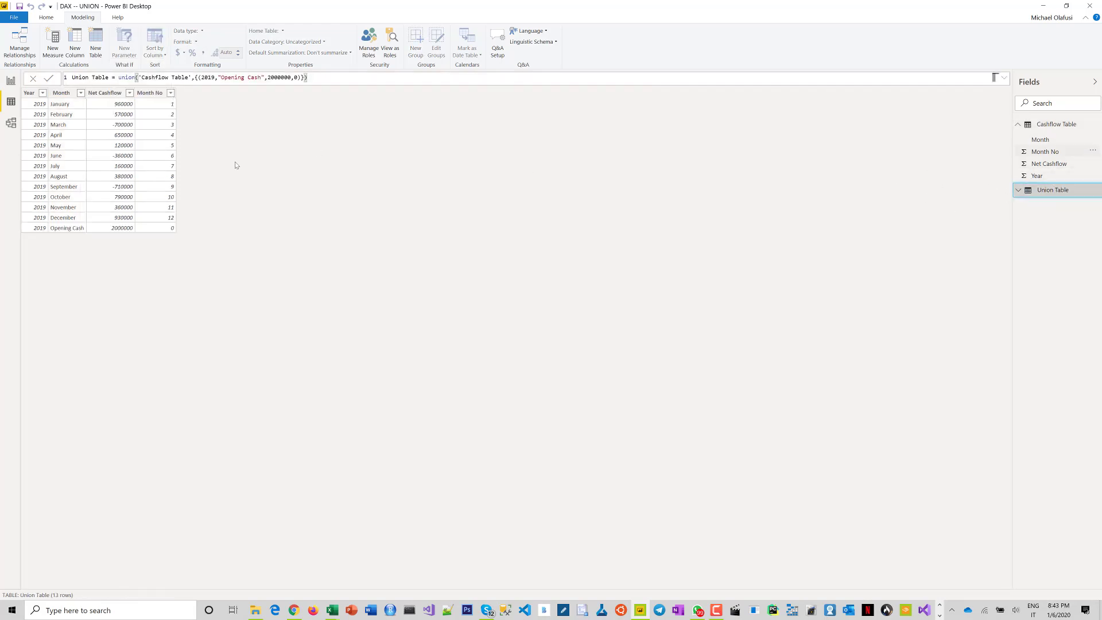
{"action": "left_click", "coordinate": [61, 92]}
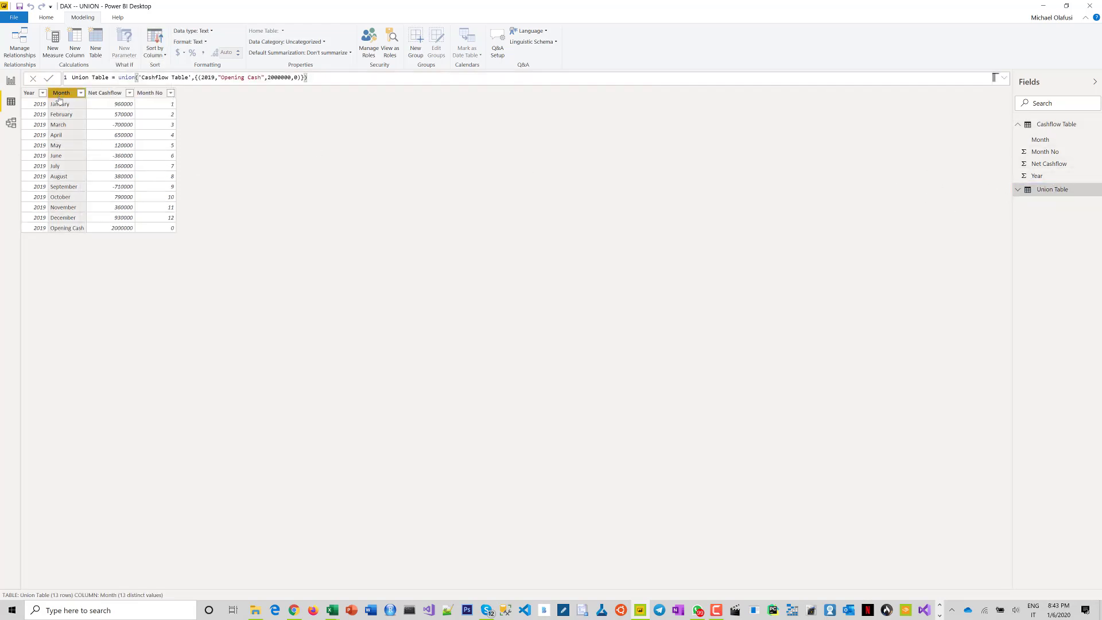
{"action": "left_click", "coordinate": [153, 40]}
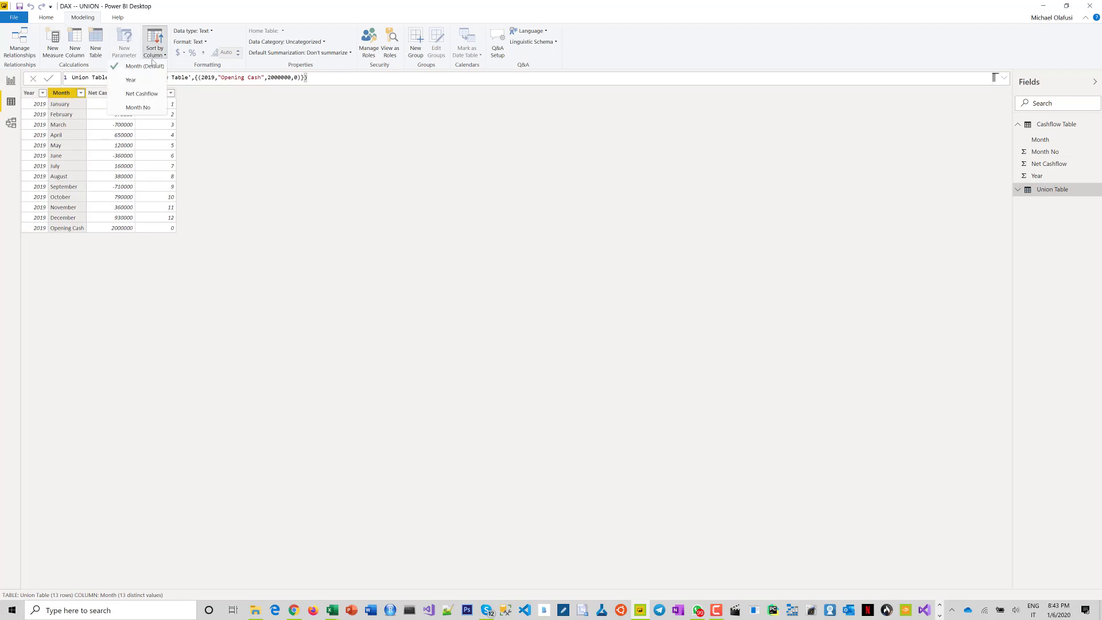
{"action": "left_click", "coordinate": [137, 107]}
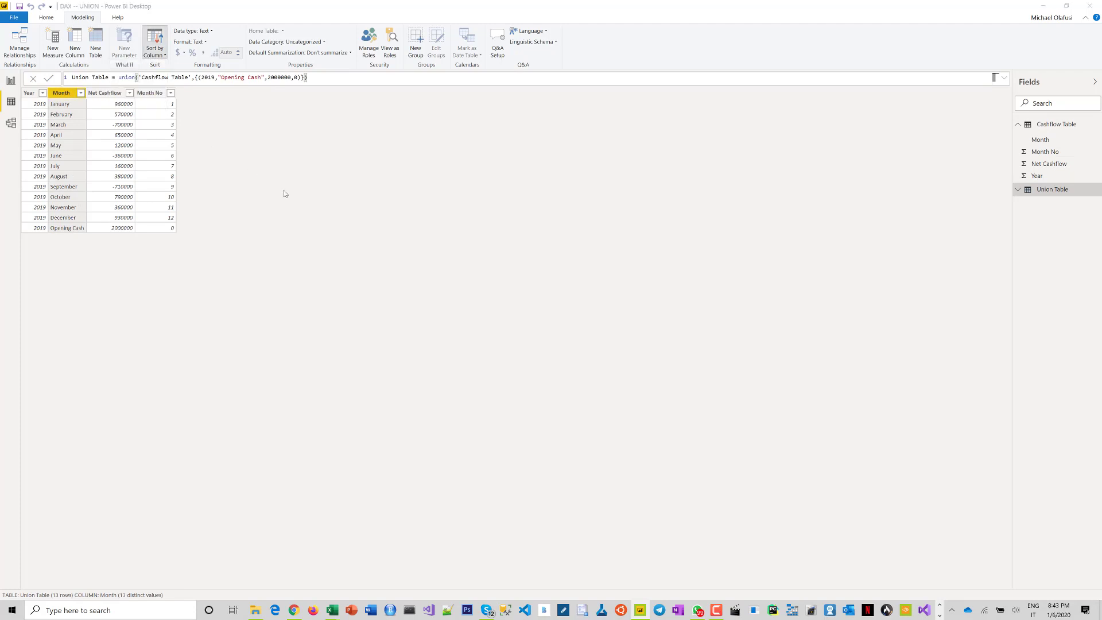
{"action": "mouse_move", "coordinate": [149, 110]}
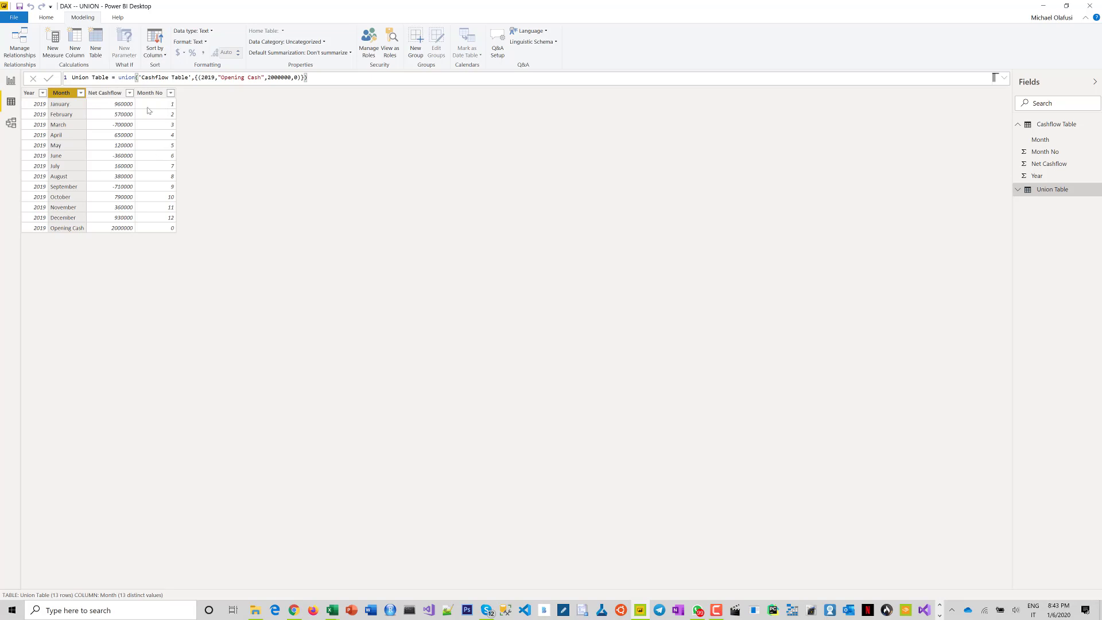
{"action": "mouse_move", "coordinate": [138, 208]}
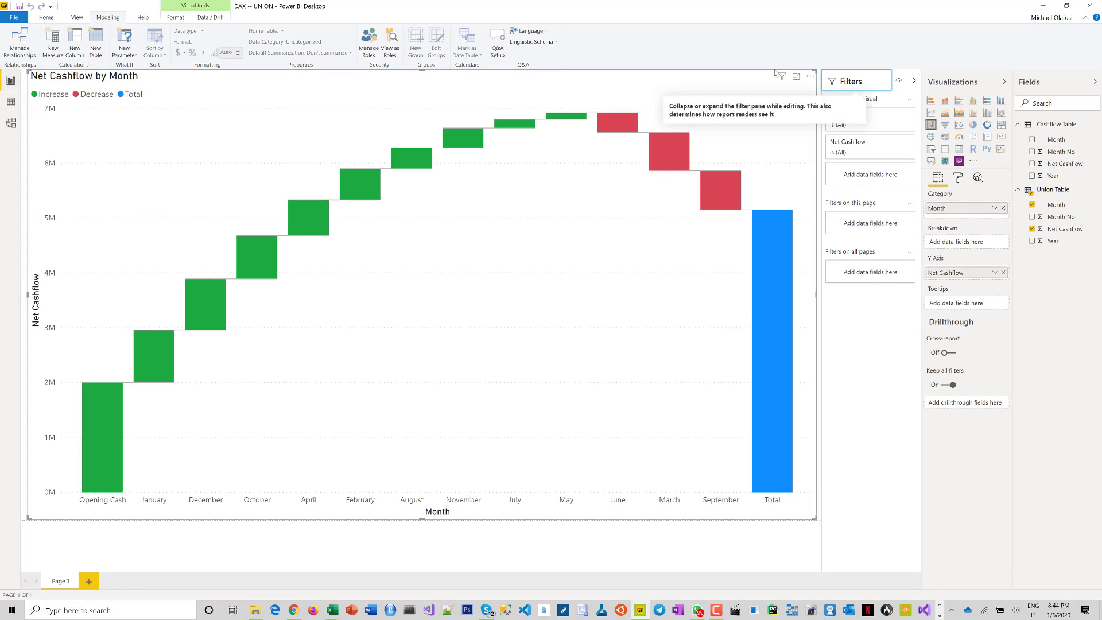
Sort the waterfall chart's bars by Month, then return to the Union Table data
{"action": "left_click", "coordinate": [809, 76]}
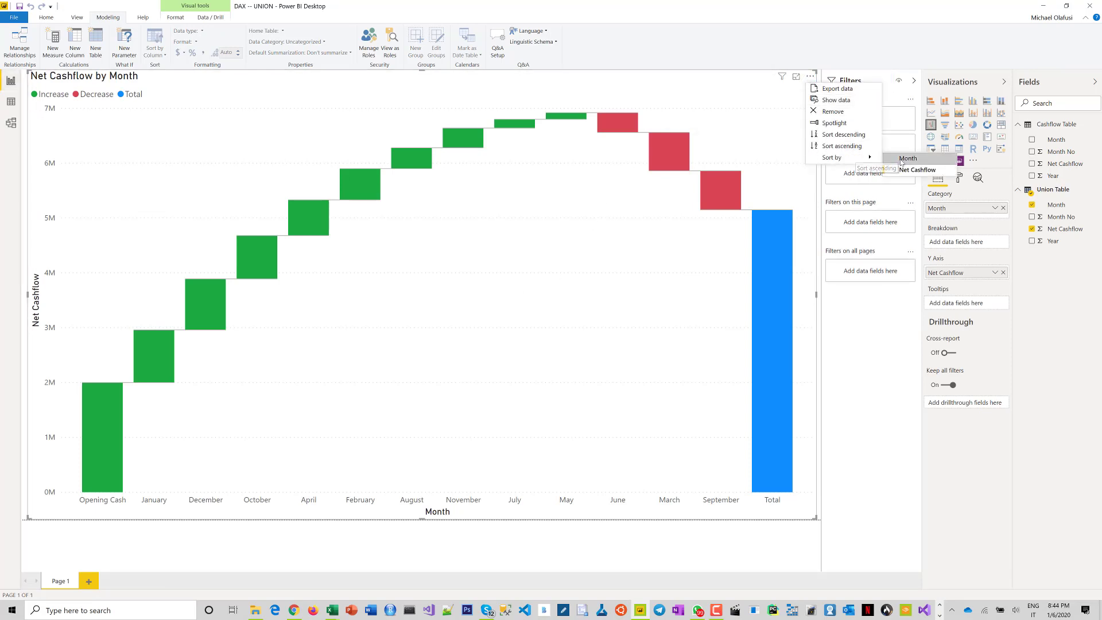
{"action": "left_click", "coordinate": [916, 170]}
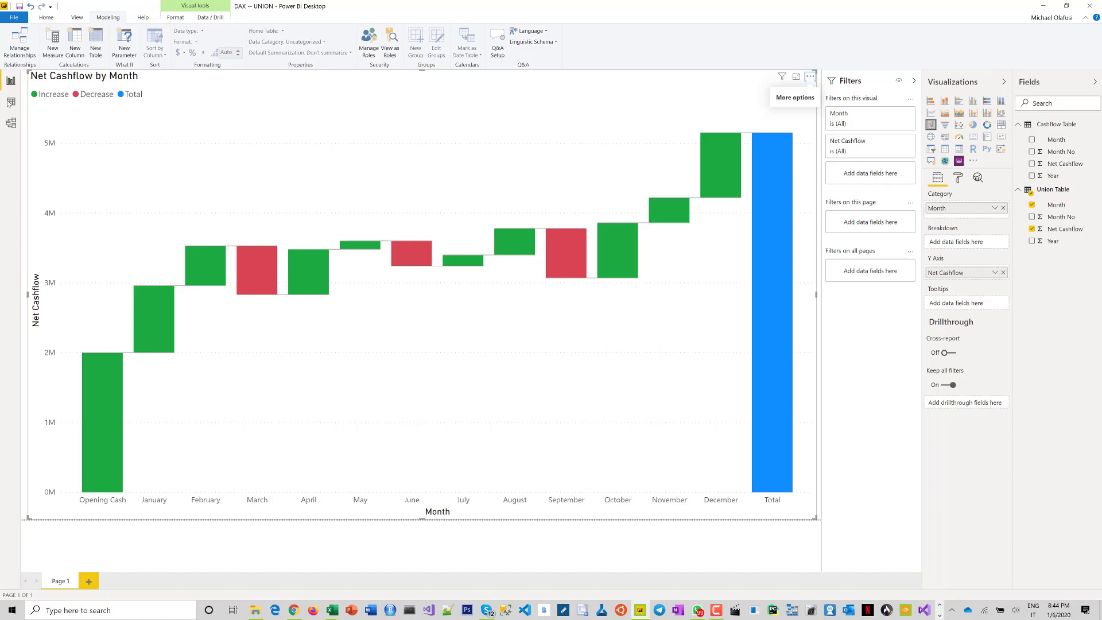
{"action": "left_click", "coordinate": [11, 102]}
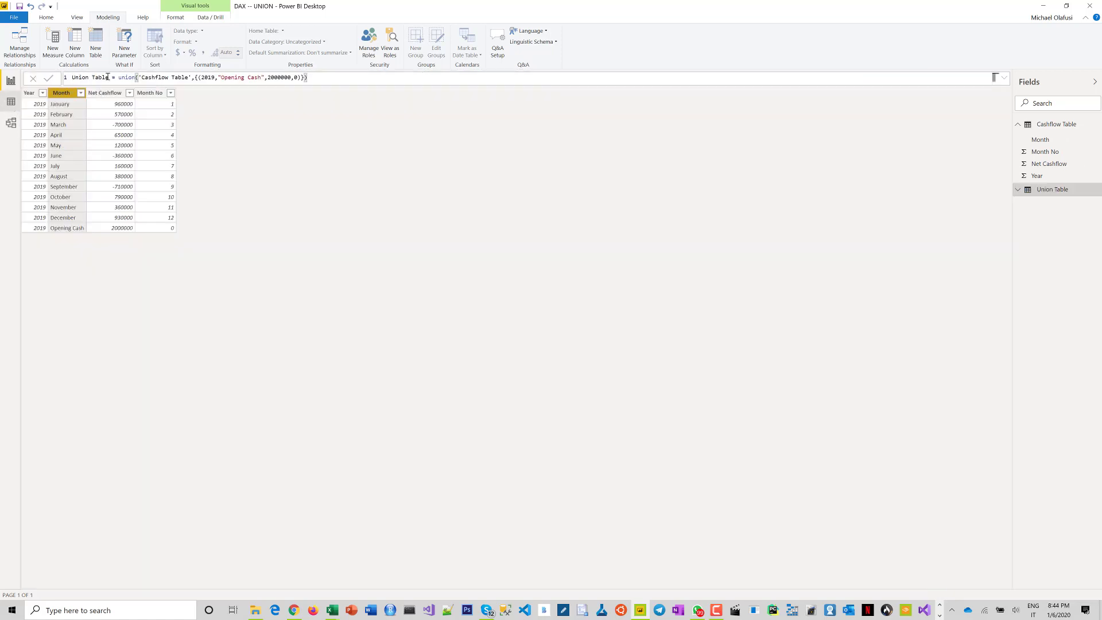
Highlight the Opening Cash row in the formula and confirm Month is sorted by Month No
{"action": "left_click", "coordinate": [61, 92]}
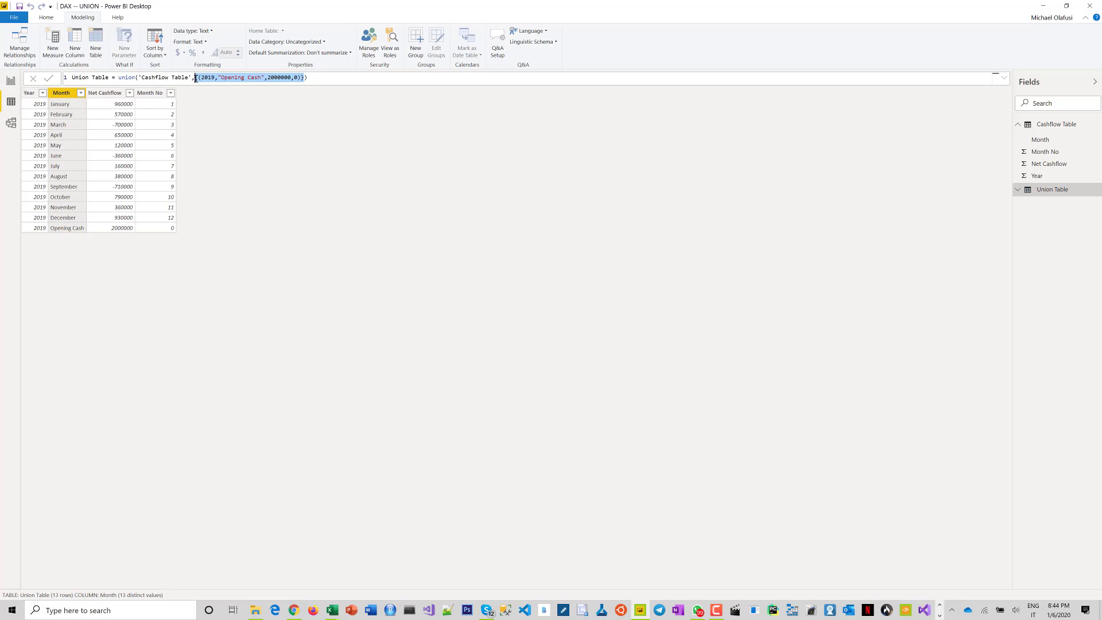
{"action": "mouse_move", "coordinate": [202, 99]}
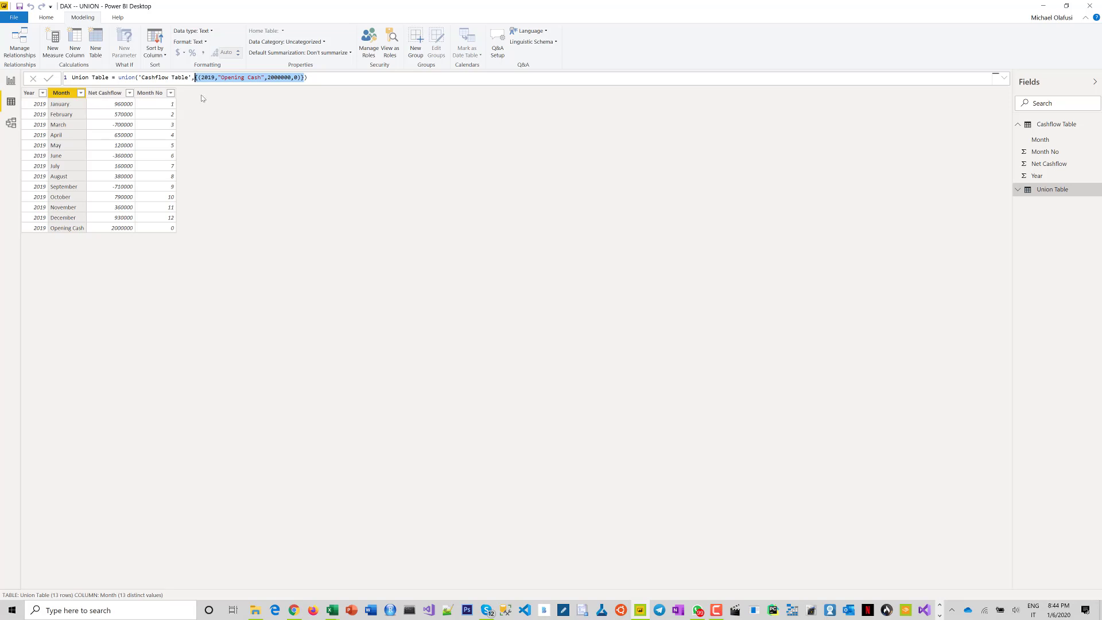
{"action": "mouse_move", "coordinate": [236, 140]}
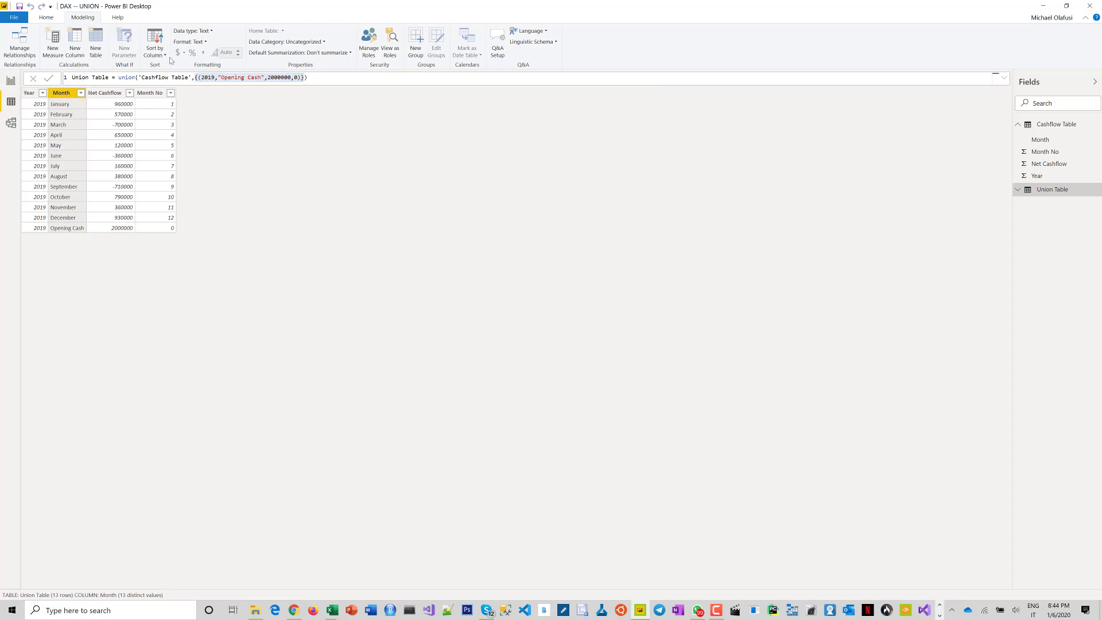
{"action": "left_click", "coordinate": [154, 40]}
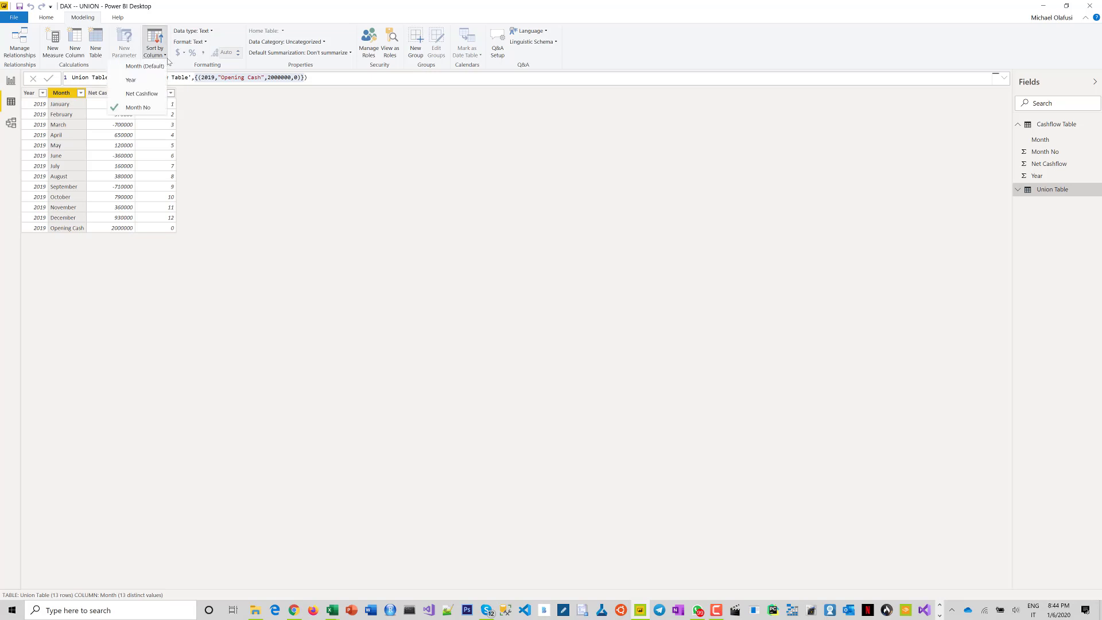